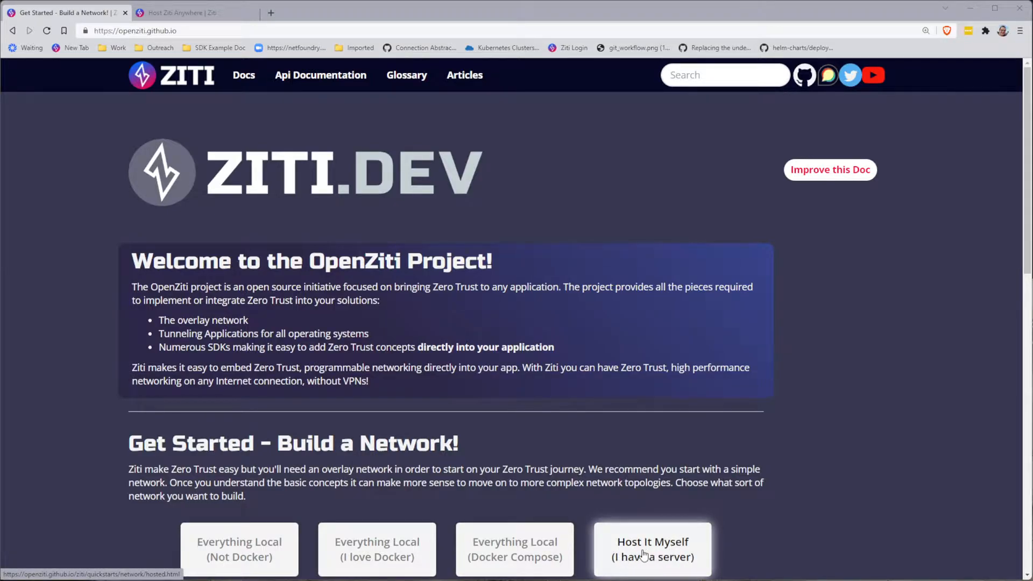
mouse_move(672, 557)
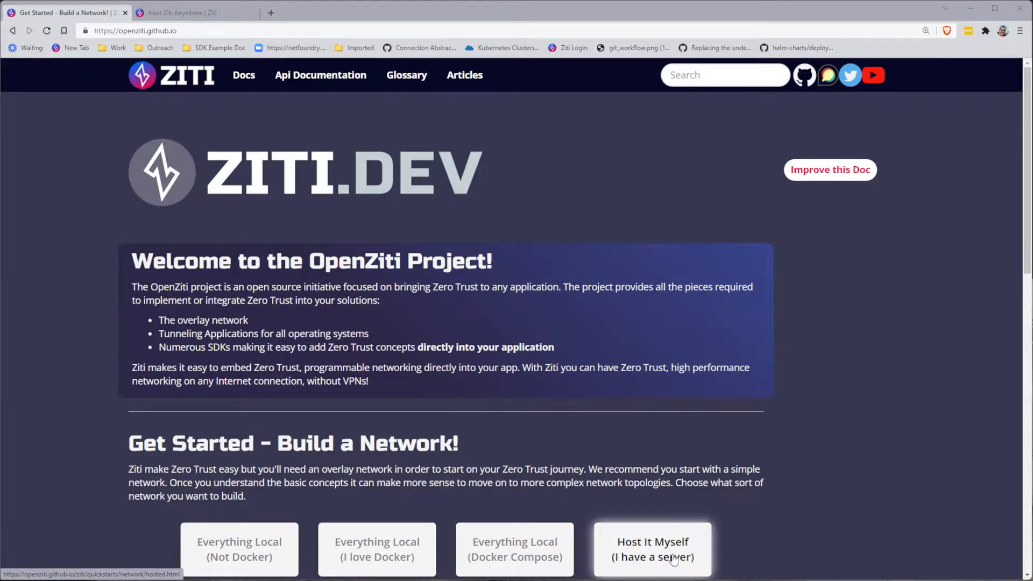
mouse_move(664, 501)
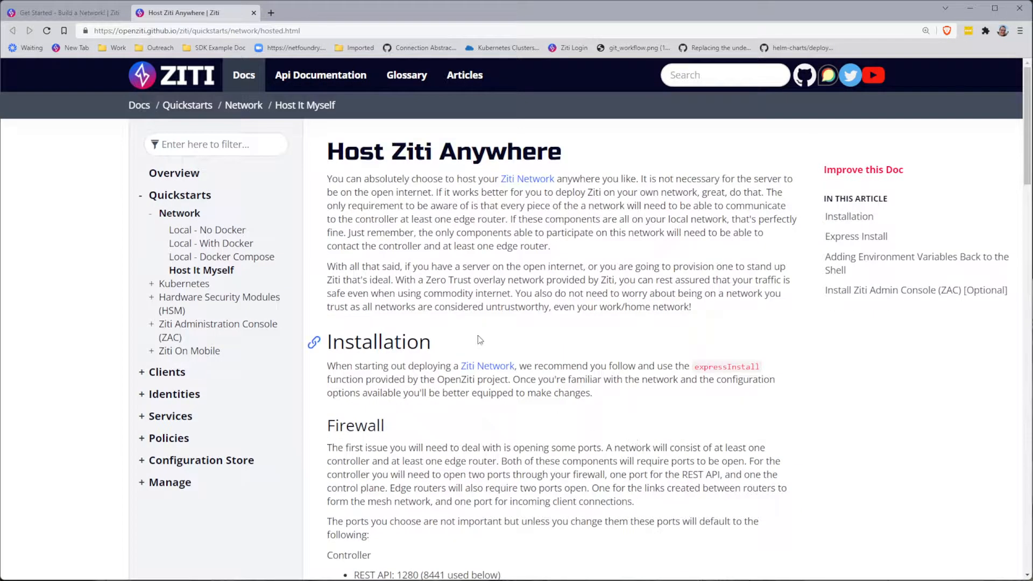
mouse_move(467, 335)
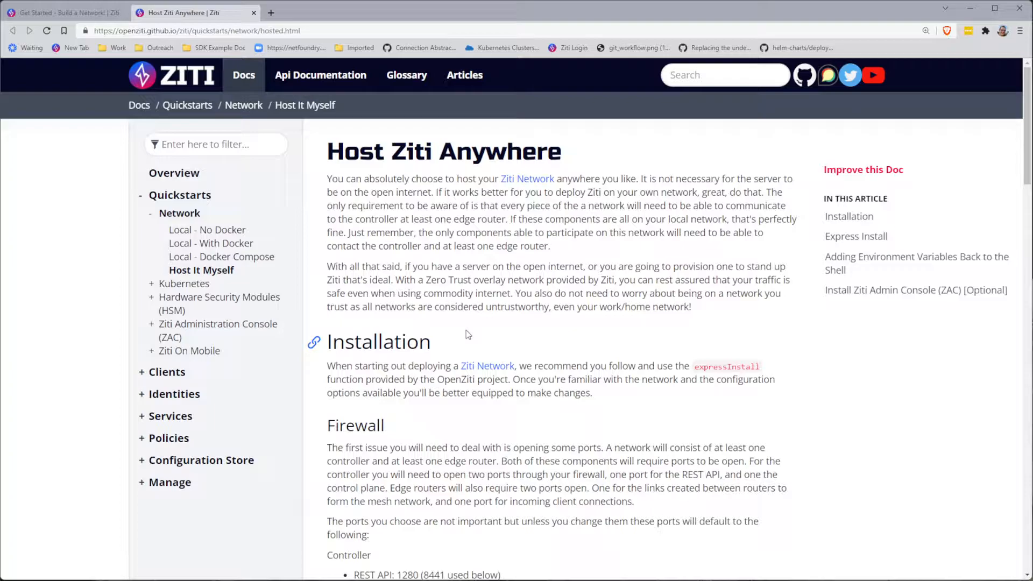
mouse_move(443, 323)
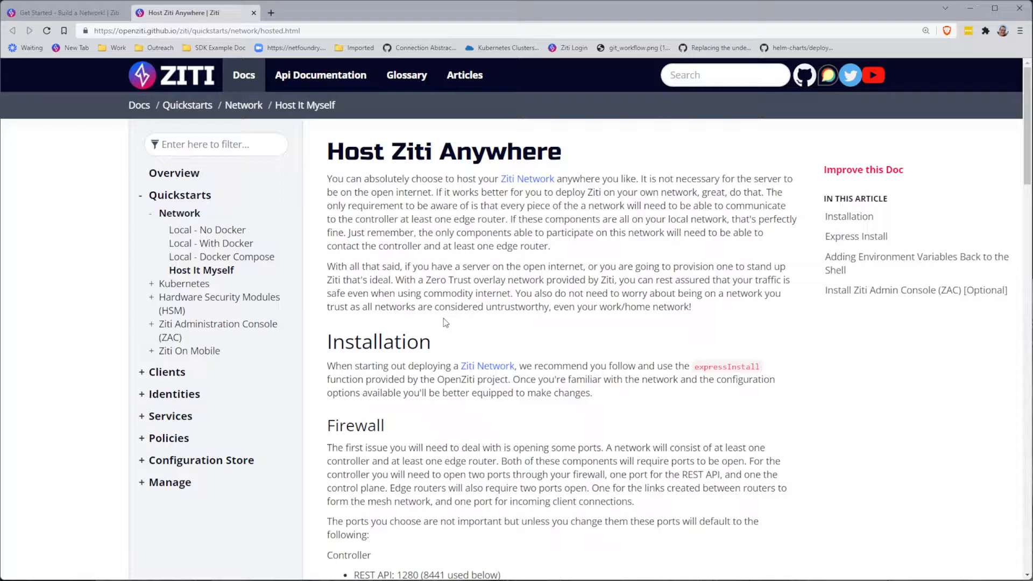
- Highlight the Firewall heading and port 8442, then scroll on to the Express Install example
double_click(355, 424)
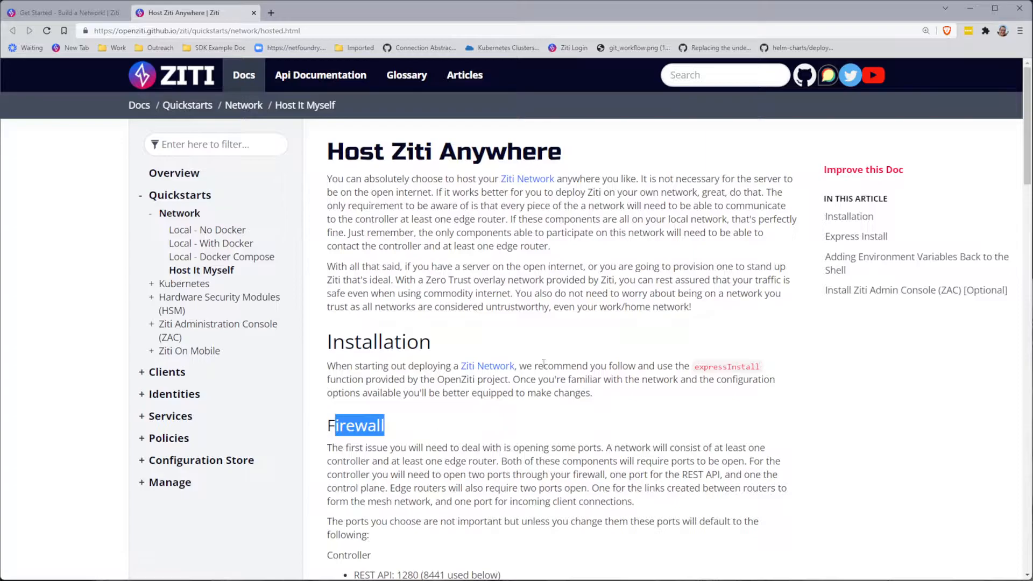
scroll("down", 3)
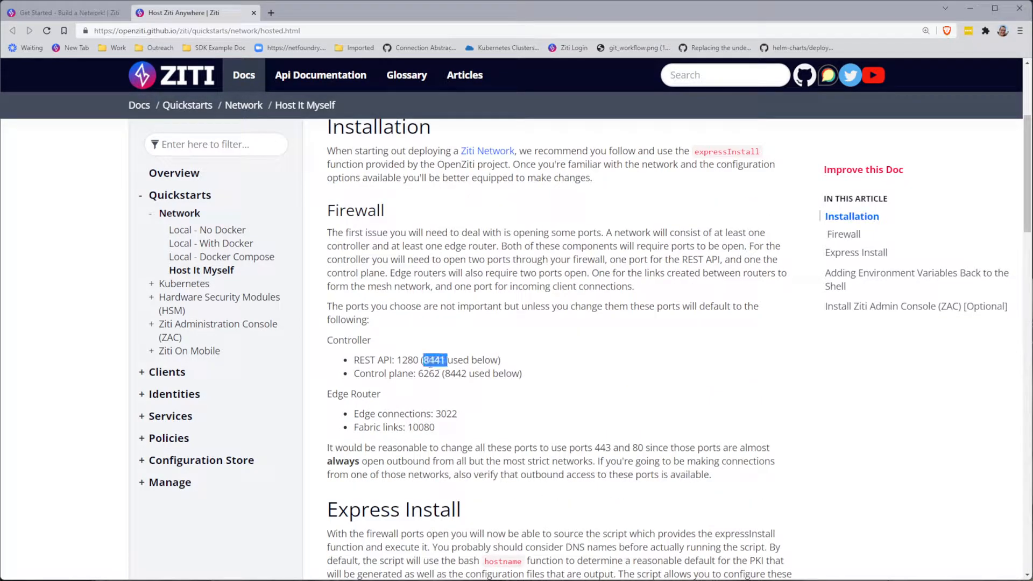
double_click(455, 373)
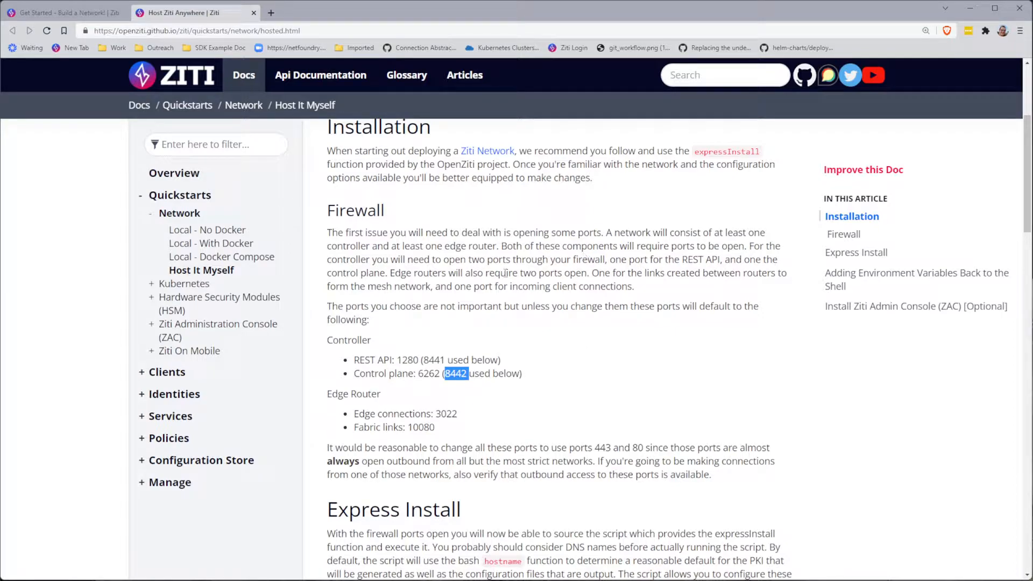
scroll("down", 3)
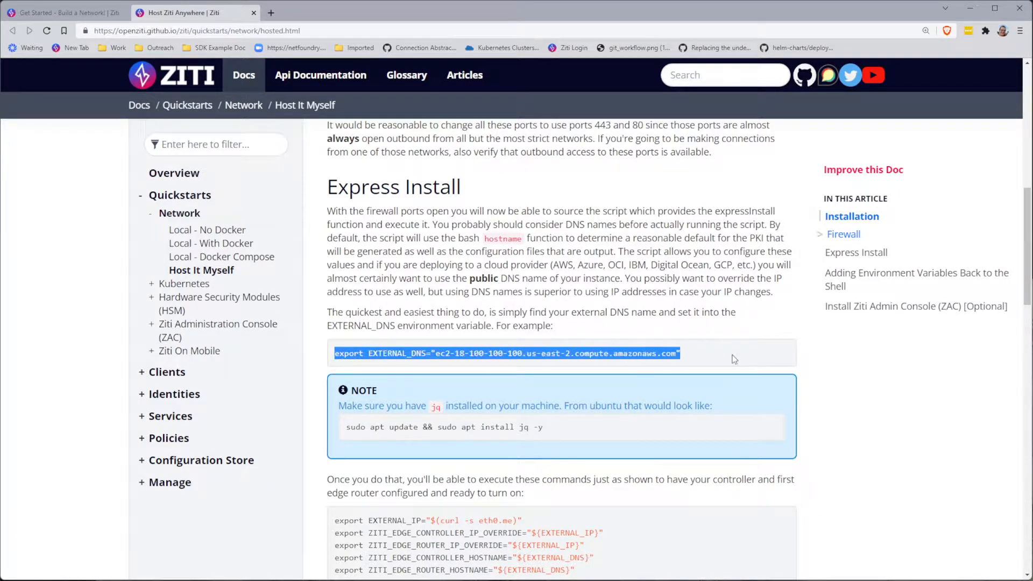
- Export EXTERNAL_DNS as the server's public EC2 hostname in the terminal
left_click(434, 237)
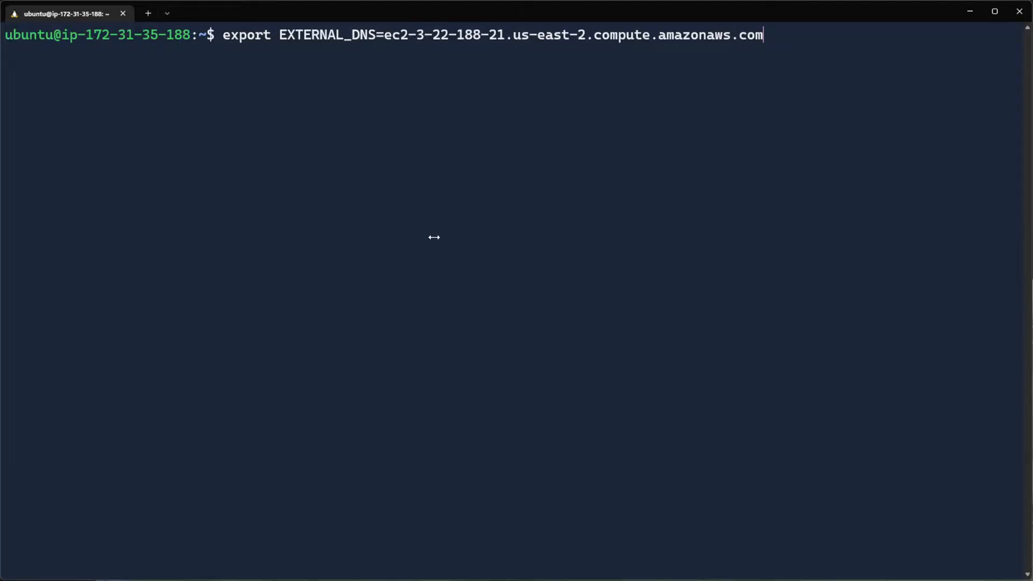
key("Return")
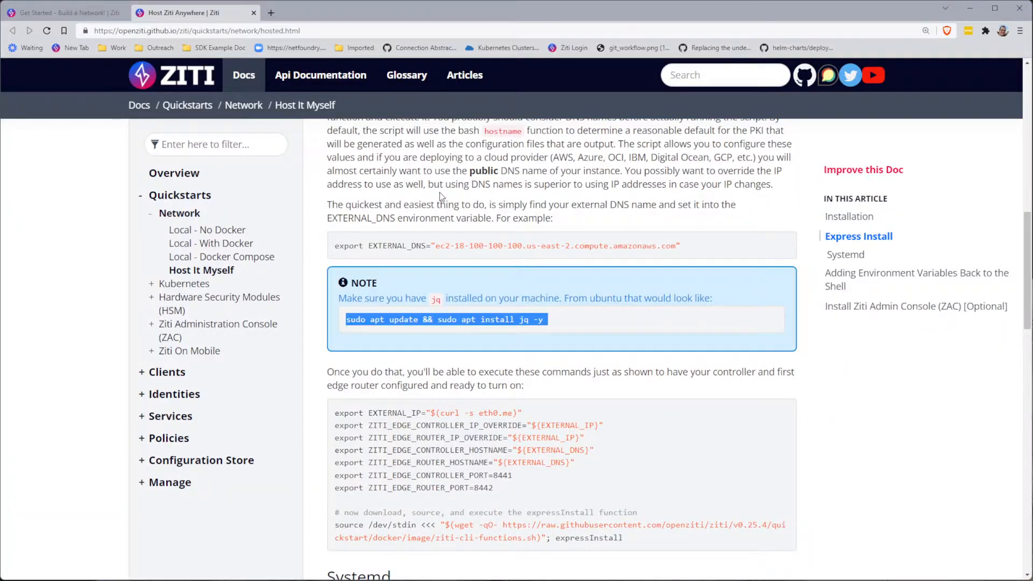
- Select the EXTERNAL_IP and edge router export block with the expressInstall command in the docs
scroll("down", 3)
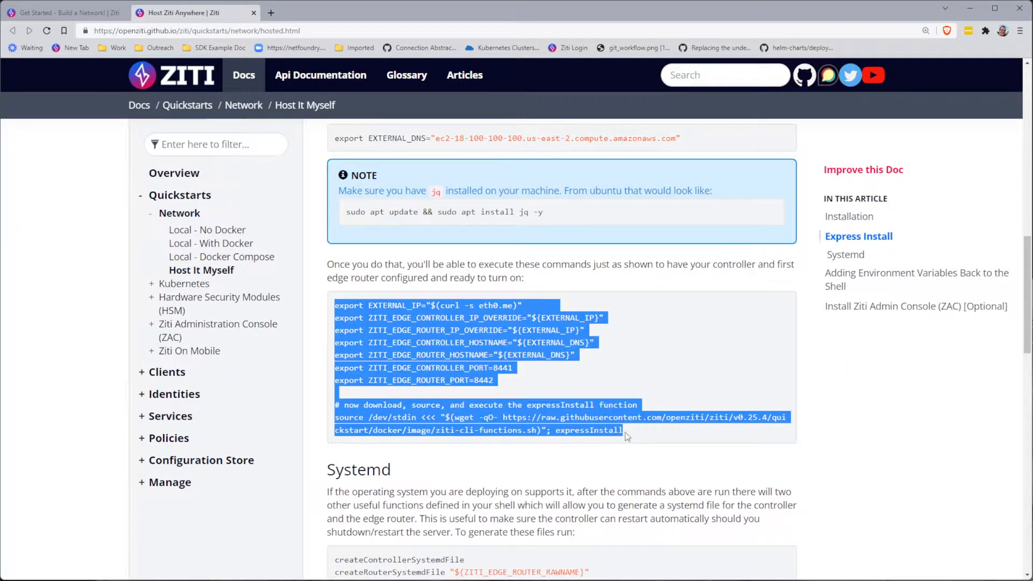
left_click(395, 305)
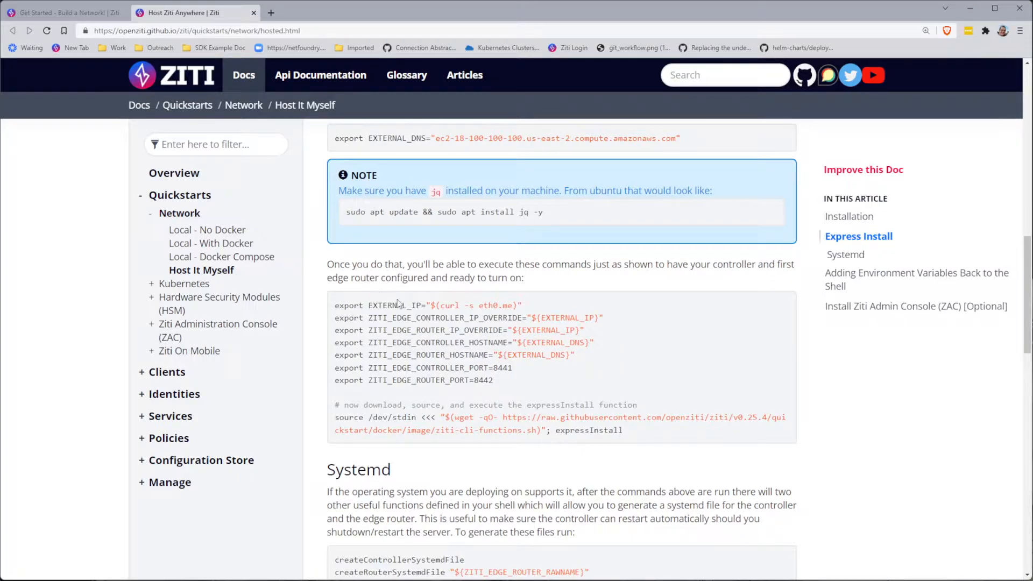
double_click(393, 304)
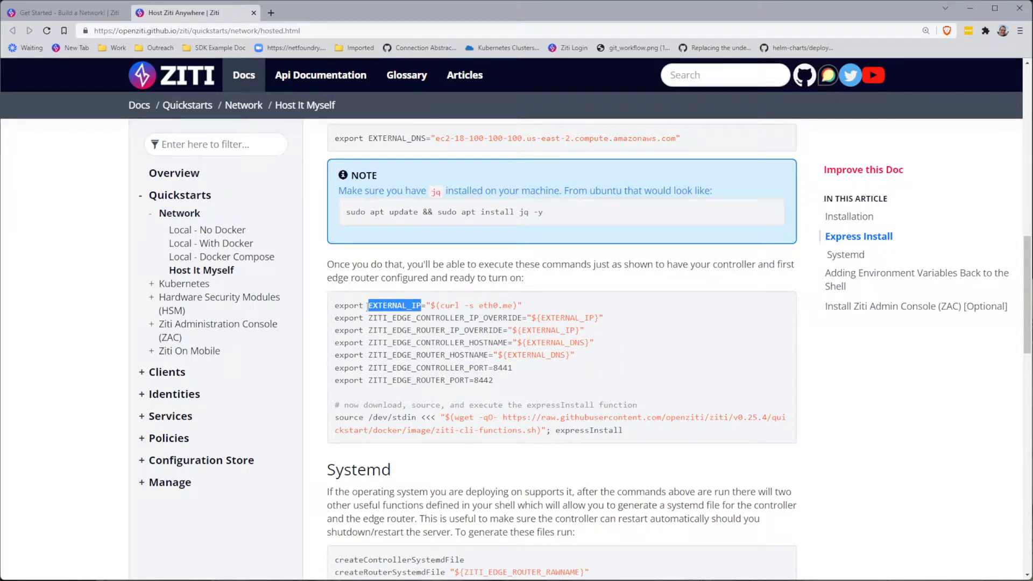
double_click(586, 429)
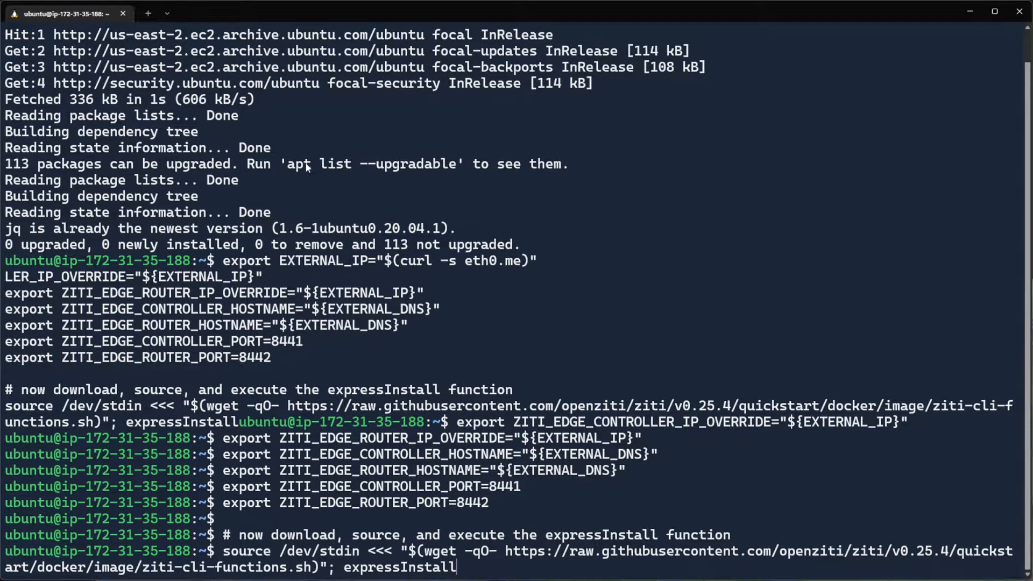
- Launch the Ziti express install and follow the PKI, controller and edge router setup output
double_click(399, 567)
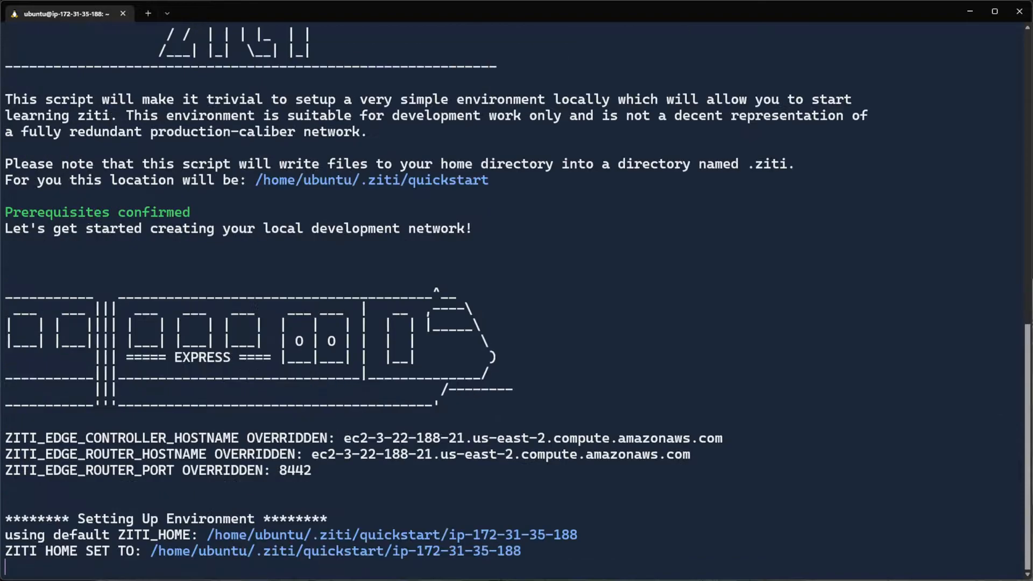
scroll("down", 3)
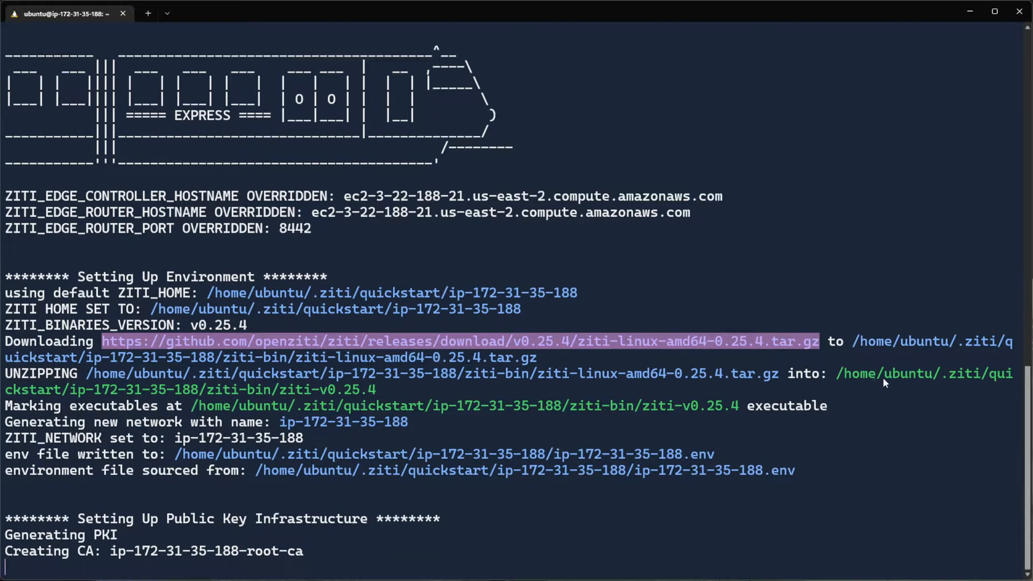
scroll("down", 3)
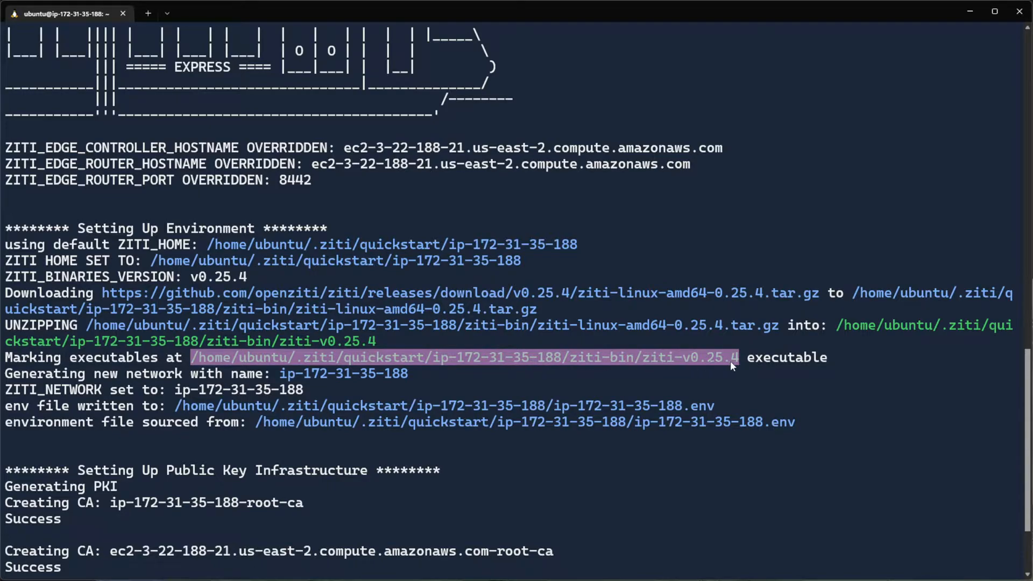
scroll("down", 3)
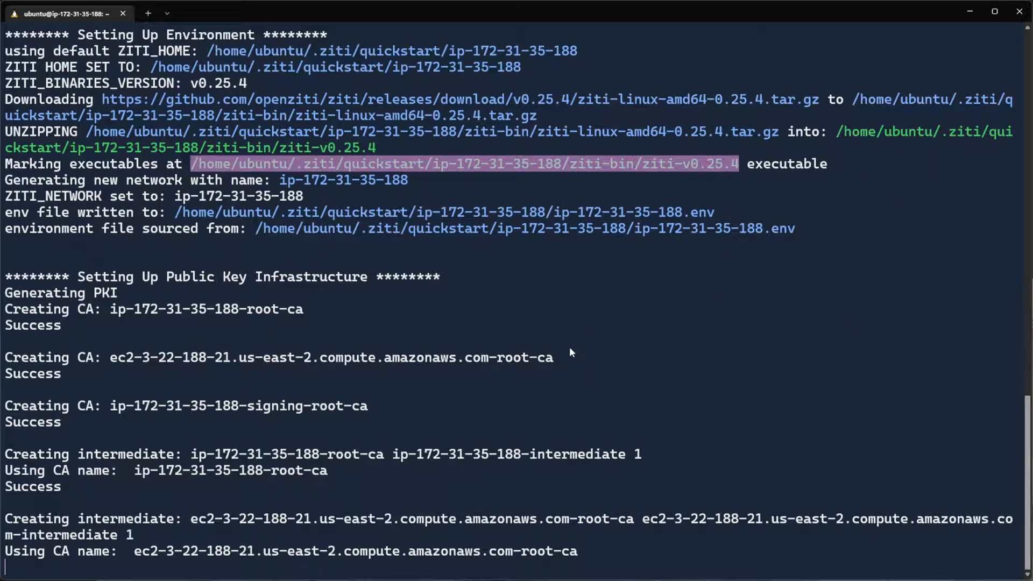
mouse_move(576, 347)
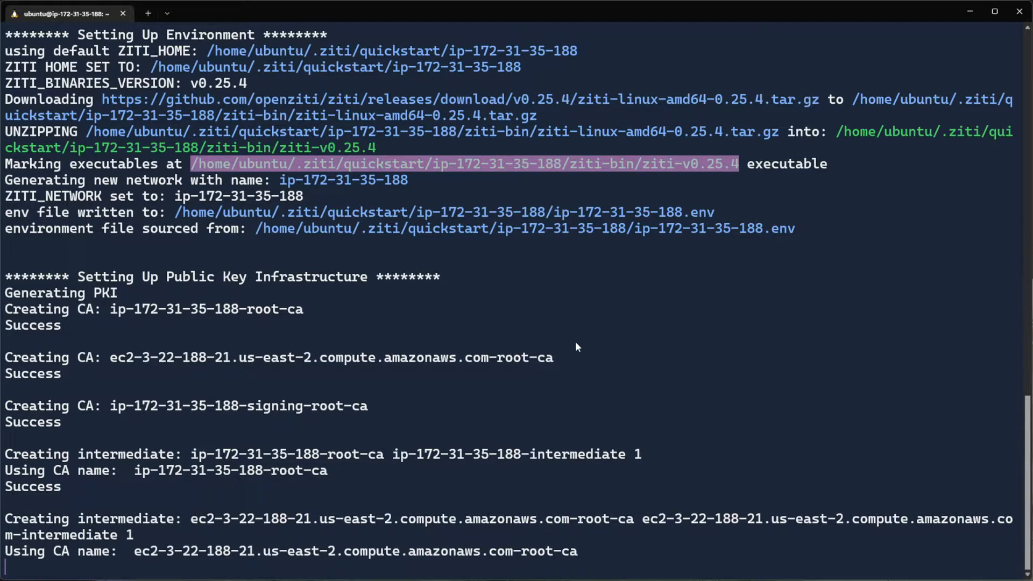
scroll("down", 3)
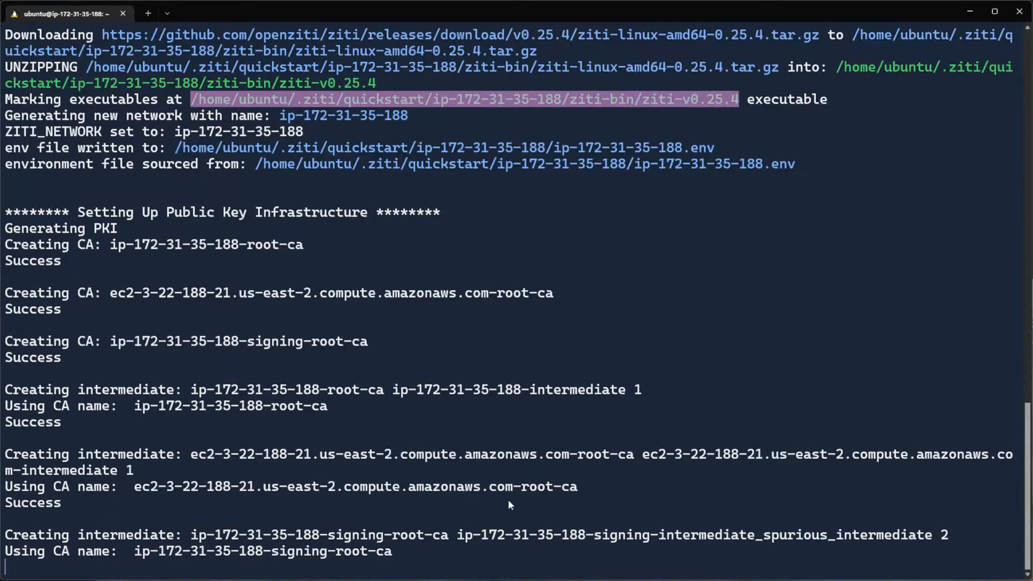
scroll("down", 3)
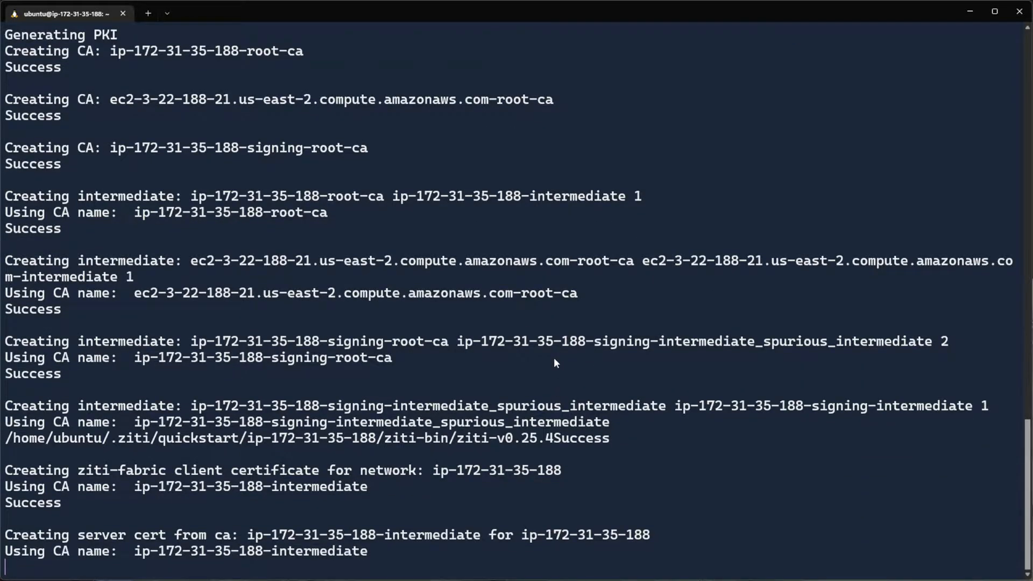
scroll("down", 3)
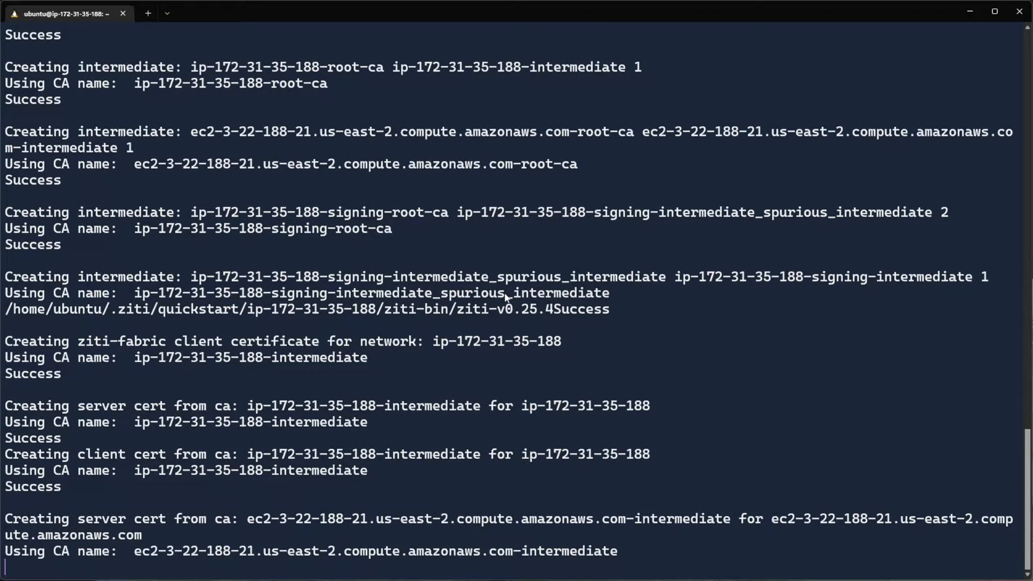
scroll("down", 3)
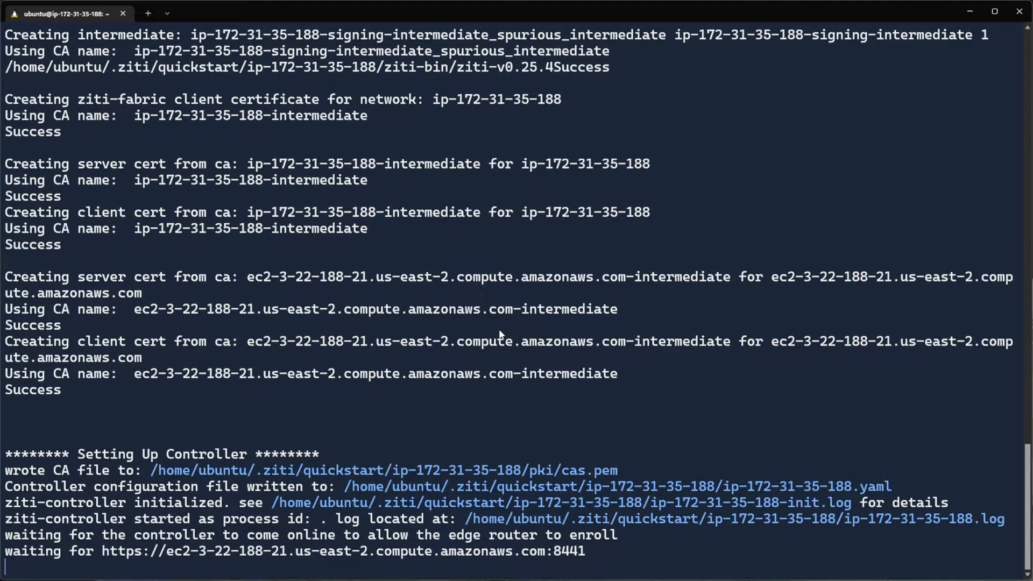
mouse_move(516, 284)
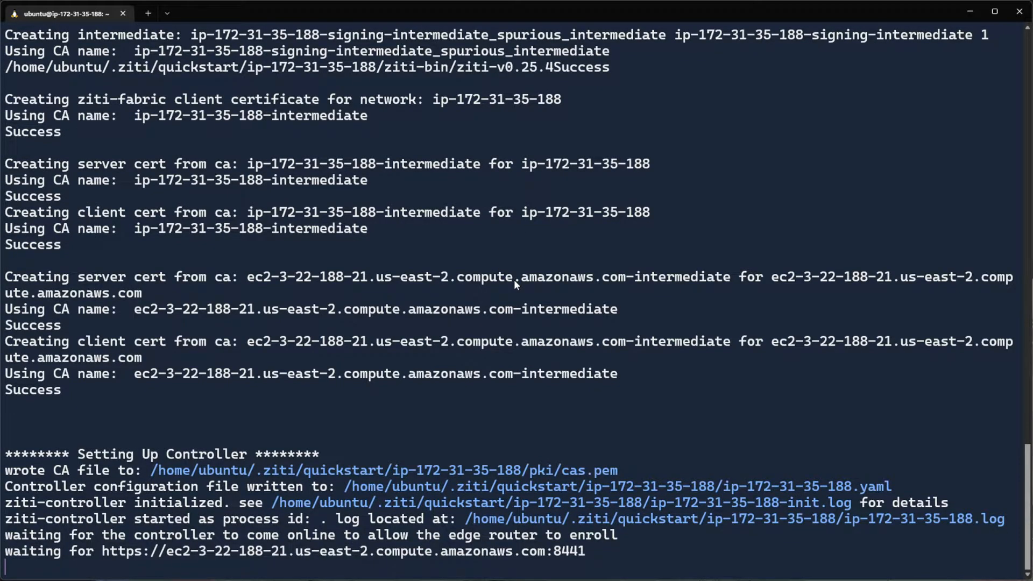
scroll("down", 3)
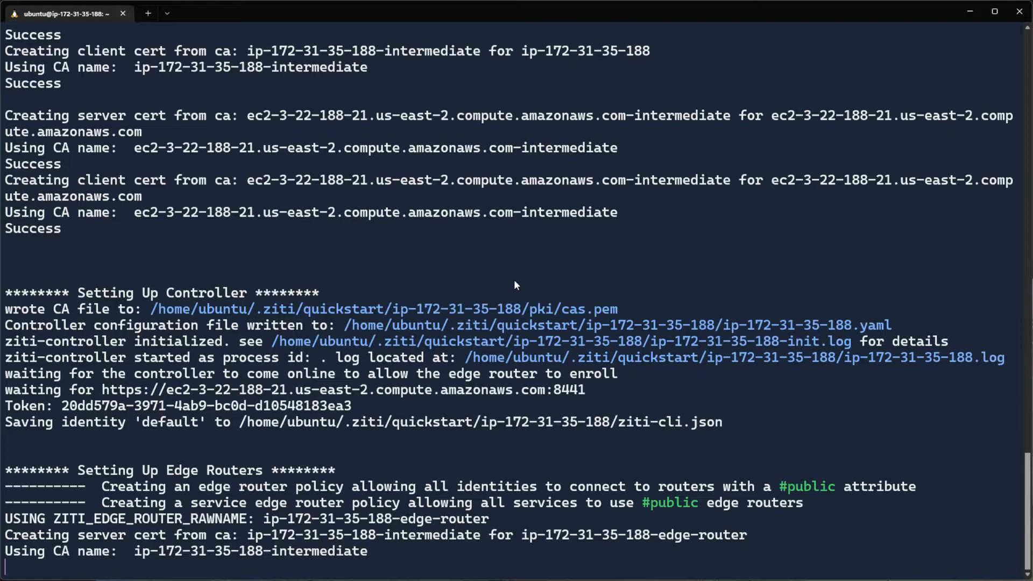
- Confirm 'Express setup complete', copy the #public attribute, and clear the prompt with Ctrl+C
scroll("down", 3)
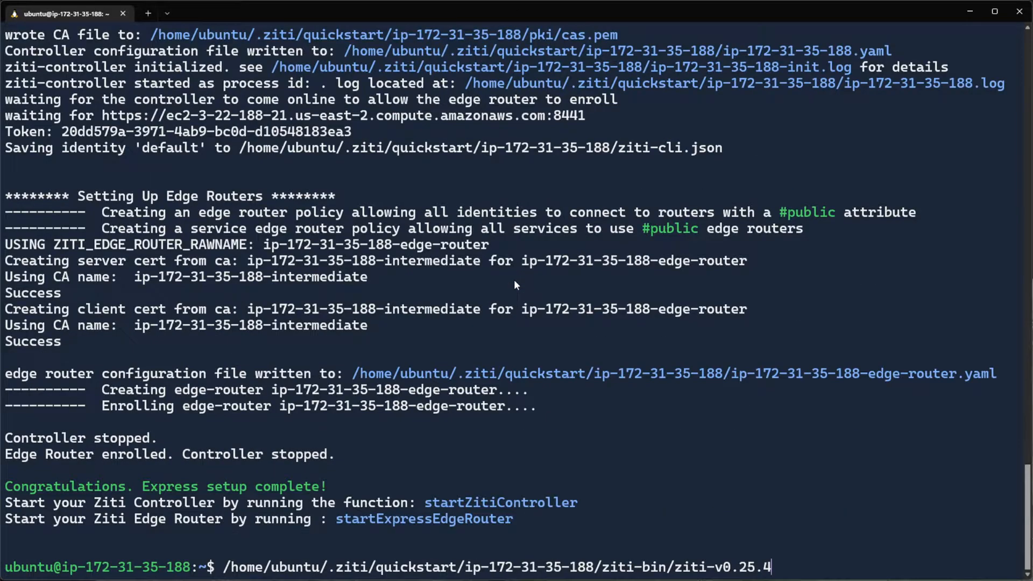
mouse_move(414, 399)
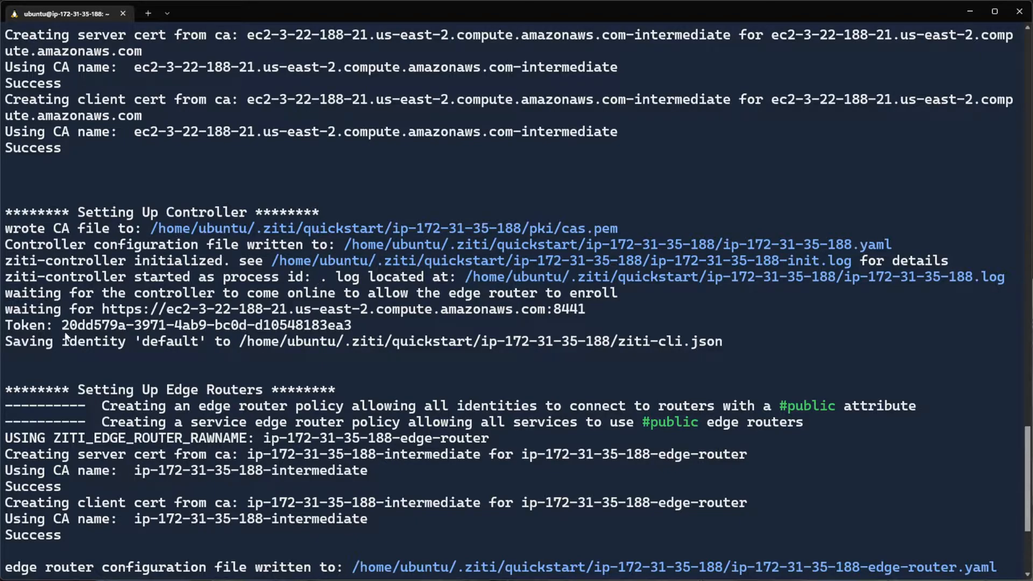
double_click(194, 405)
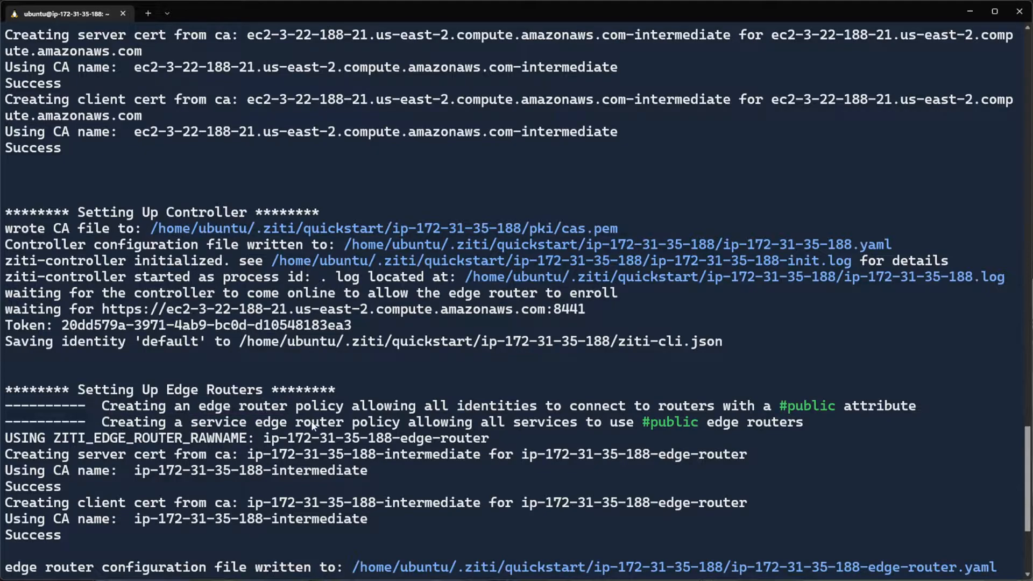
mouse_move(645, 427)
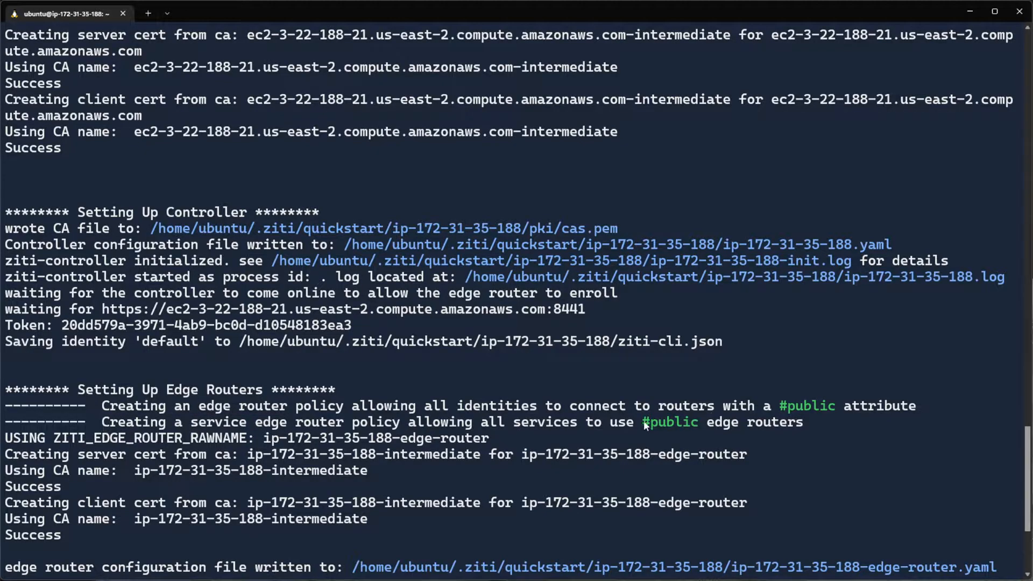
scroll("down", 3)
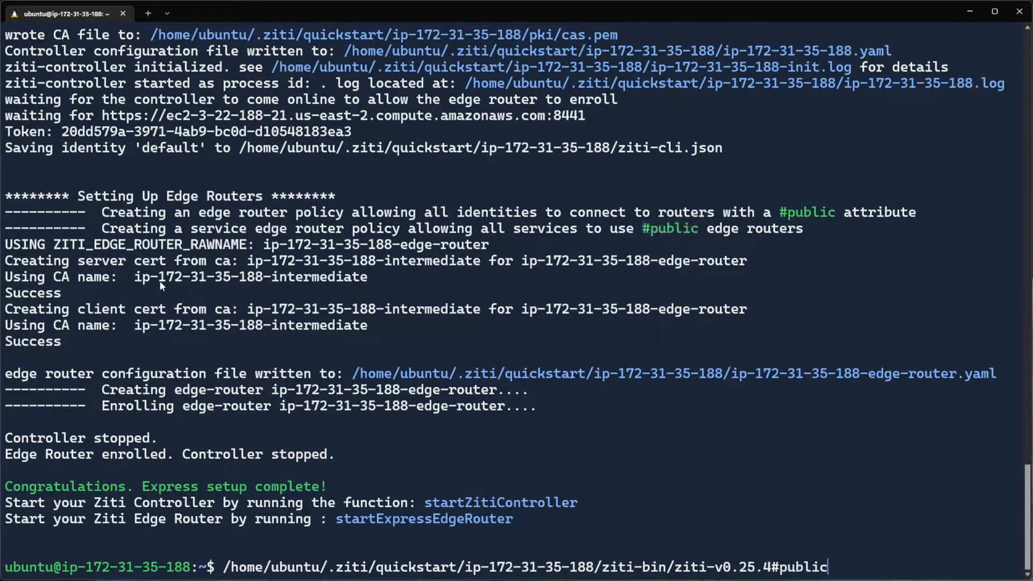
mouse_move(176, 301)
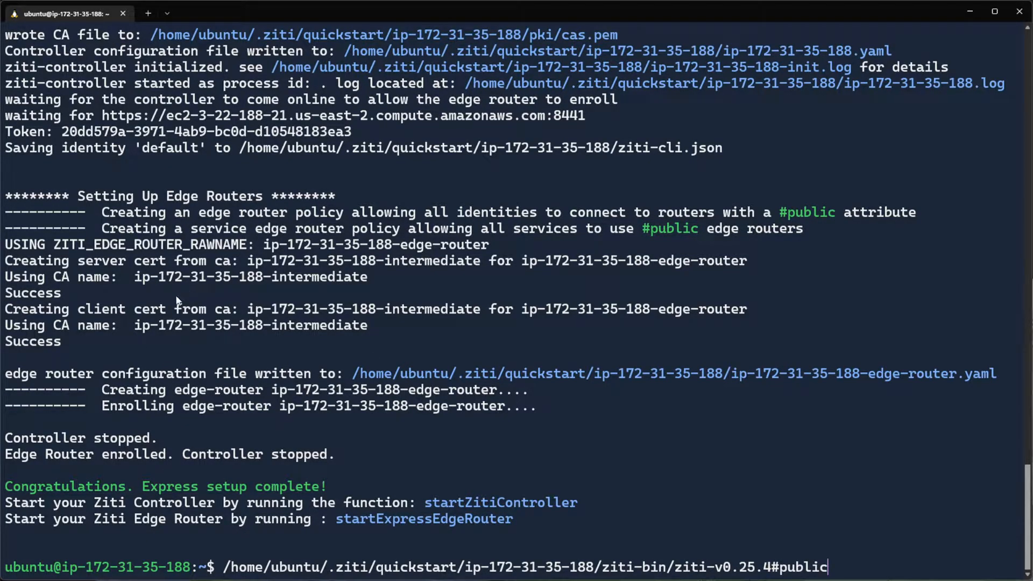
key("ctrl+c")
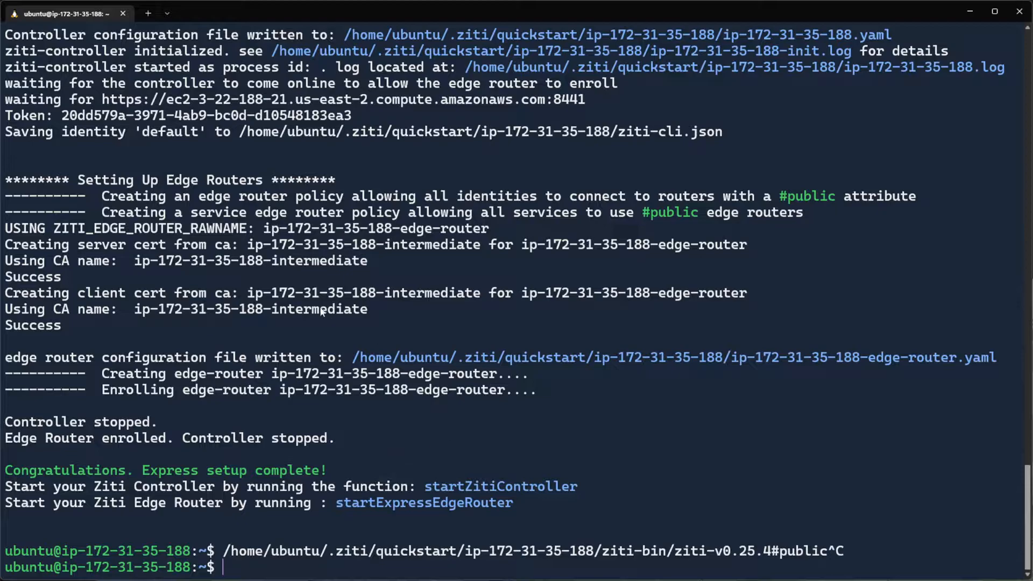
mouse_move(277, 400)
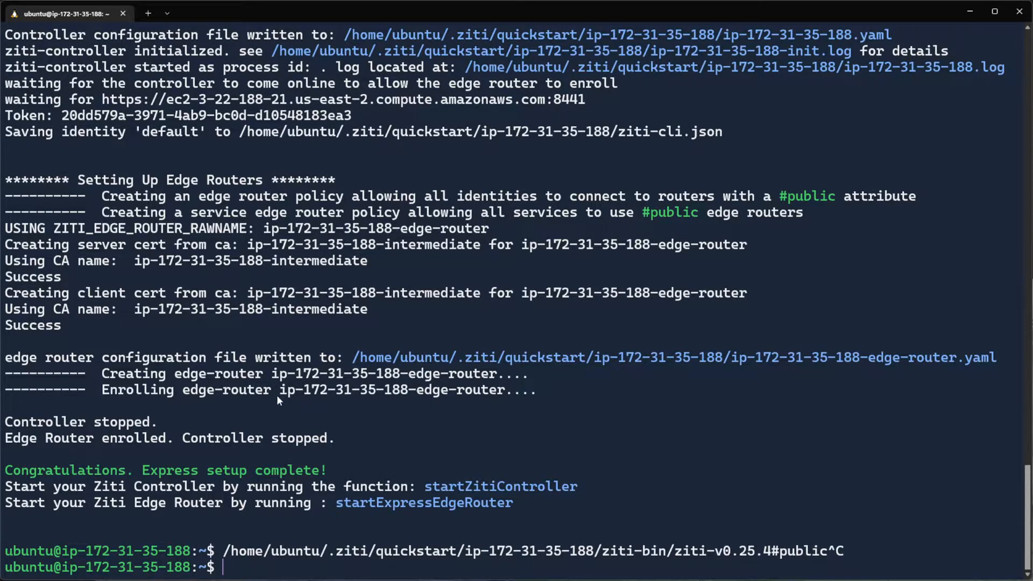
mouse_move(444, 368)
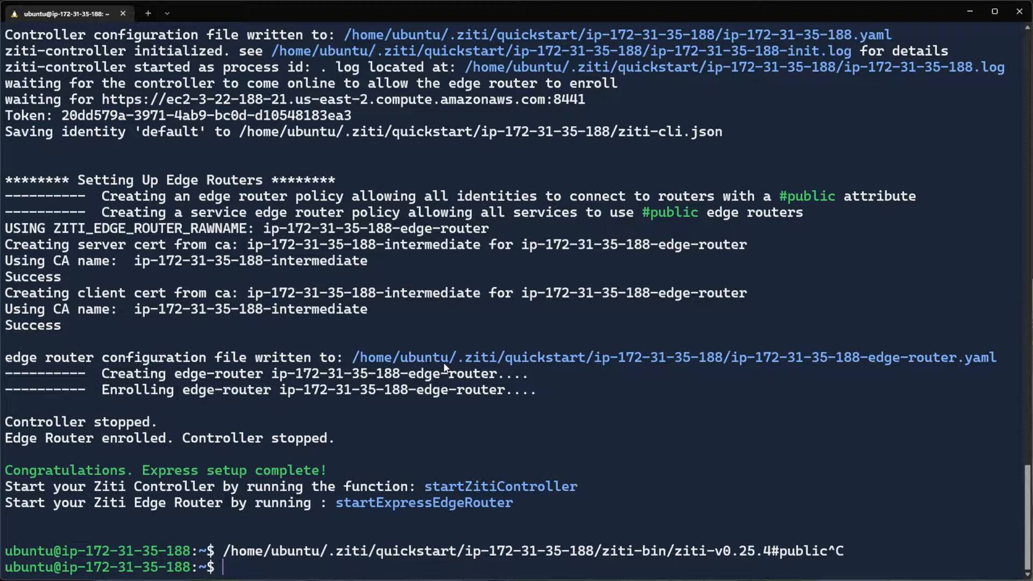
mouse_move(305, 411)
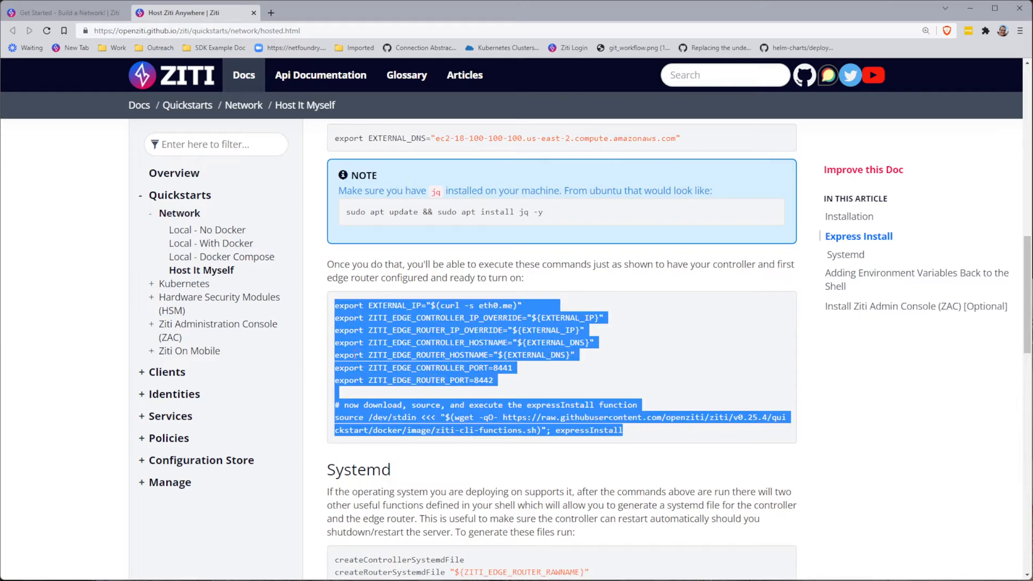
- Scroll through the controller and router systemd service commands in the docs
scroll("down", 3)
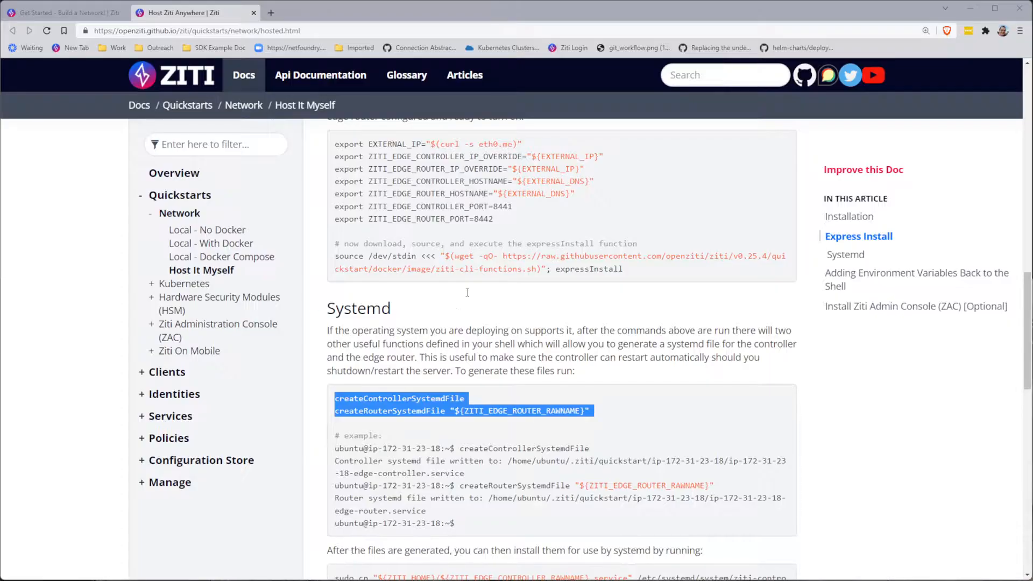
scroll("down", 3)
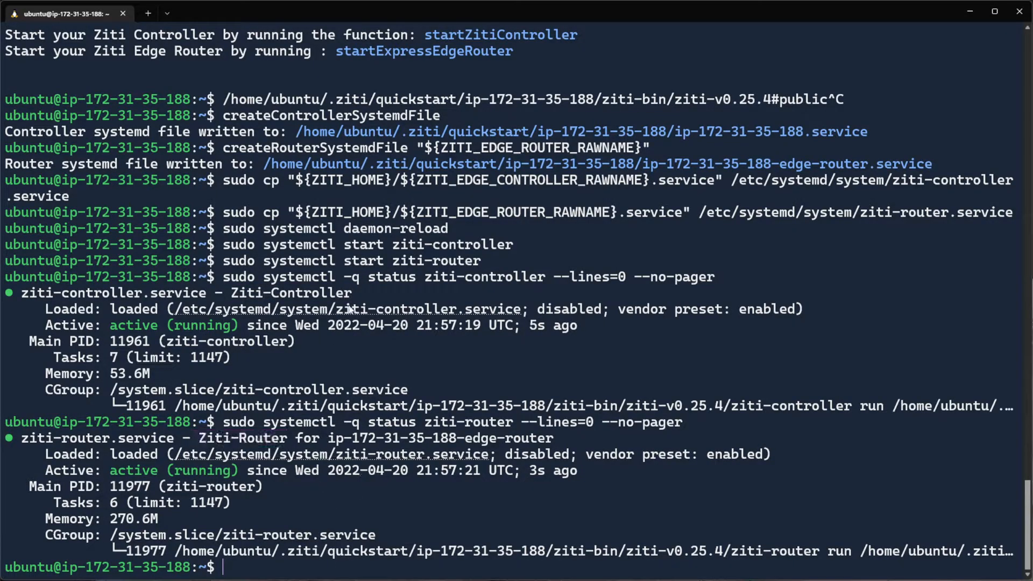
mouse_move(317, 516)
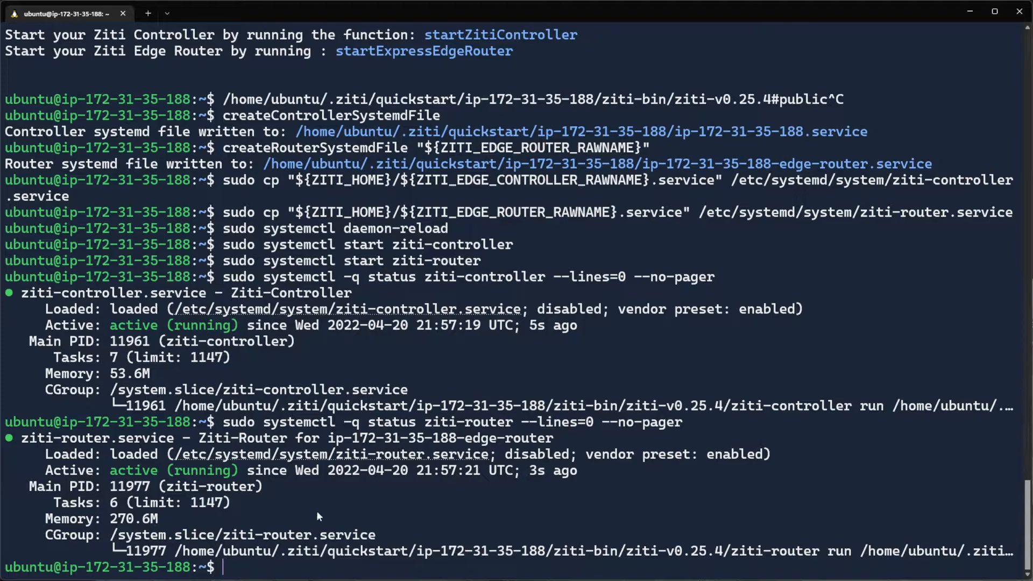
mouse_move(184, 316)
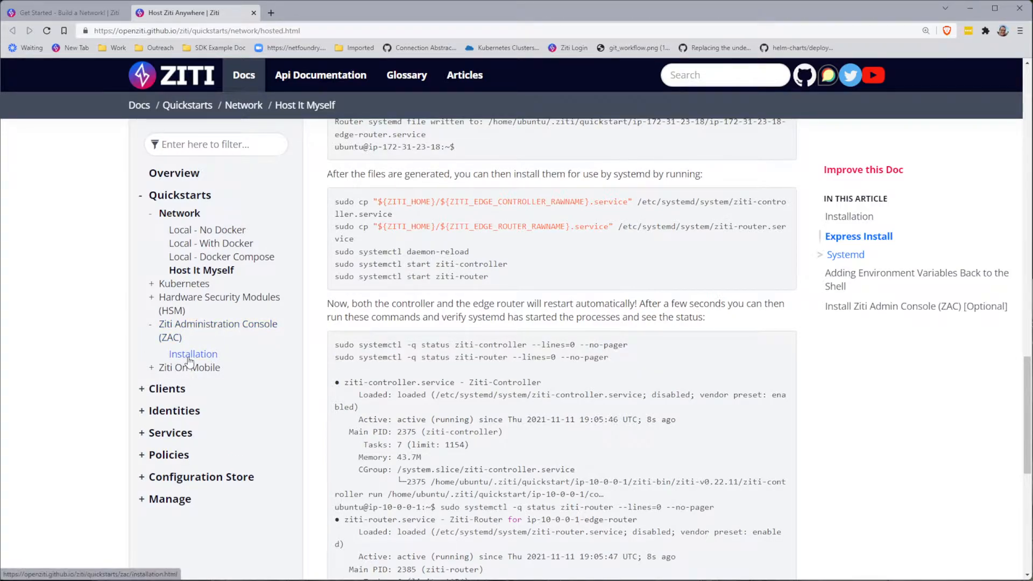
- Open the ZAC Installation guide and select its ziti-console git clone command
left_click(193, 354)
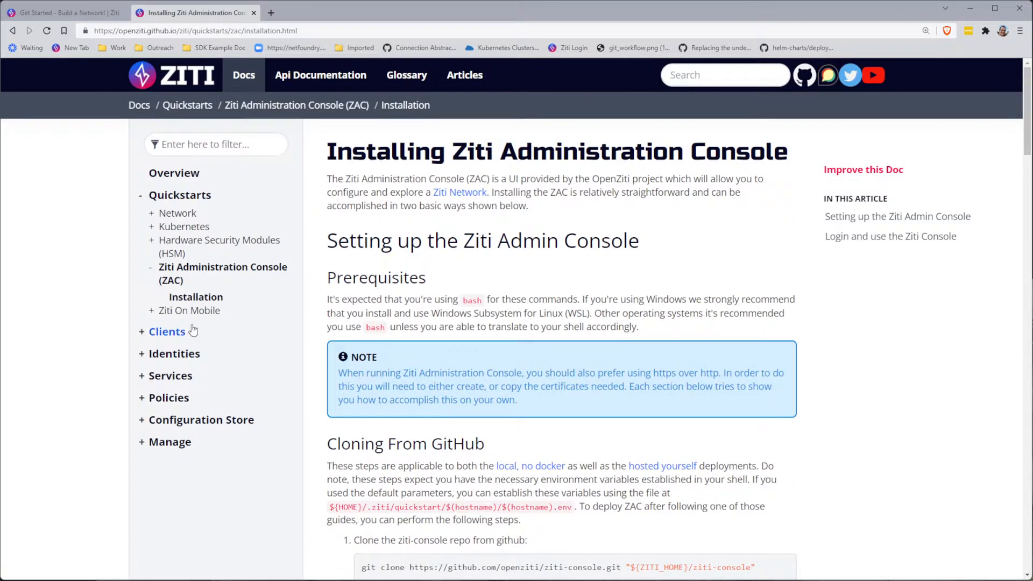
scroll("down", 3)
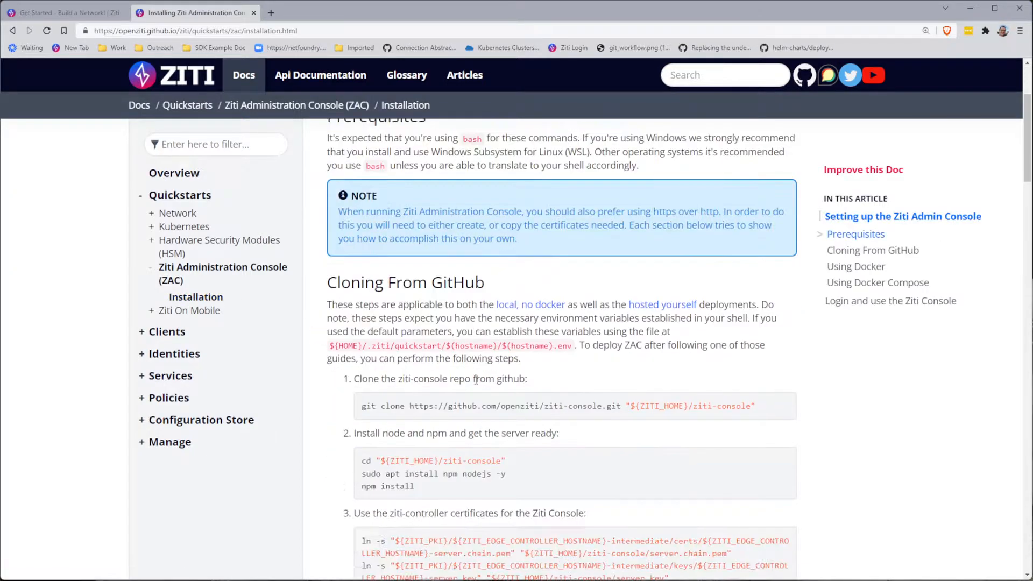
triple_click(558, 405)
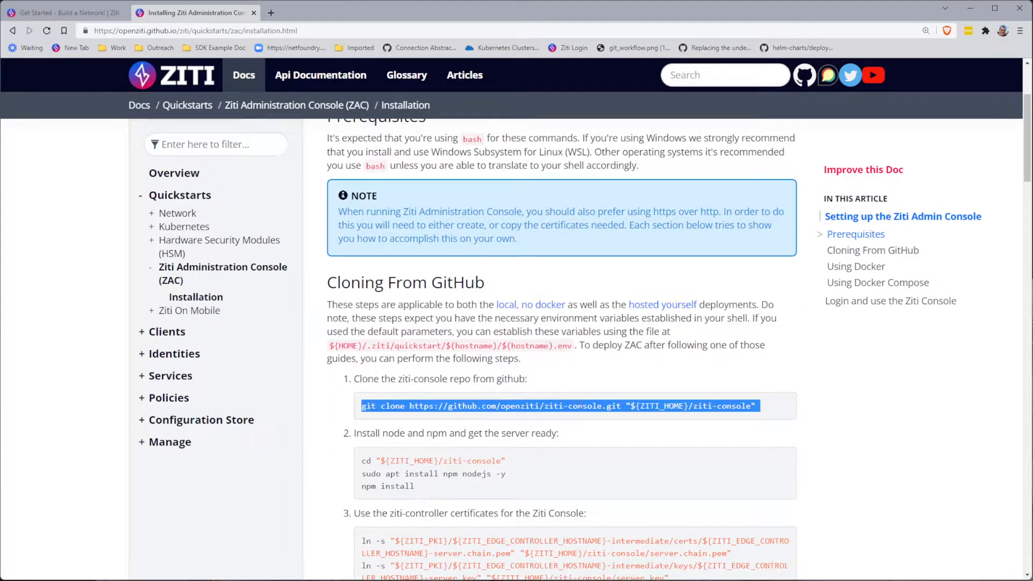
left_click(62, 12)
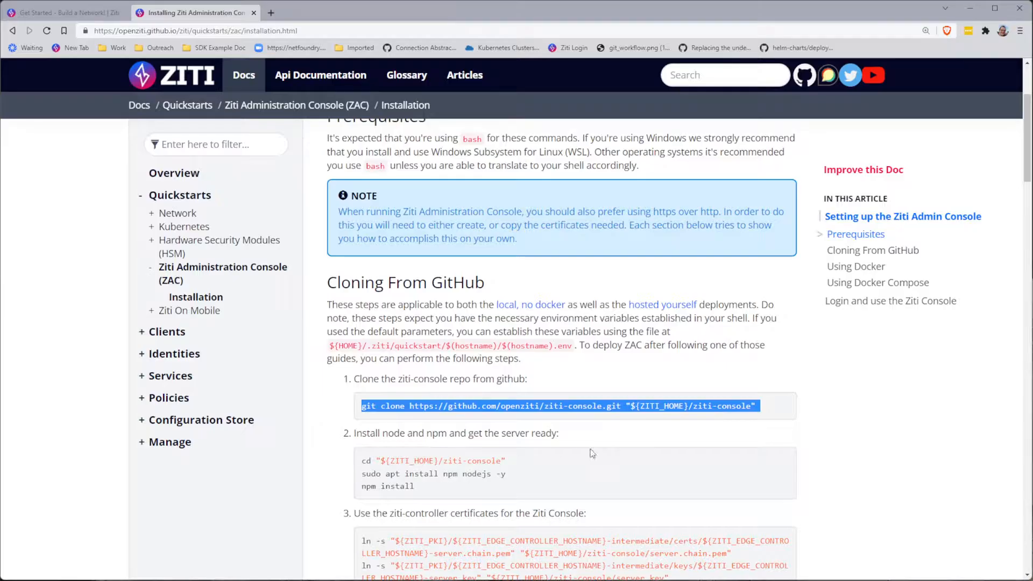
double_click(431, 460)
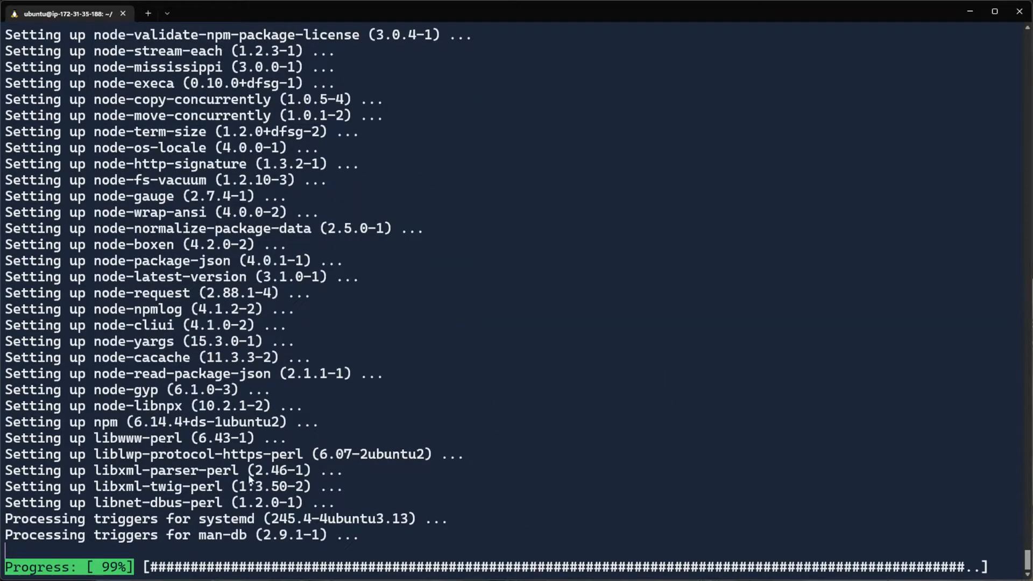
mouse_move(396, 356)
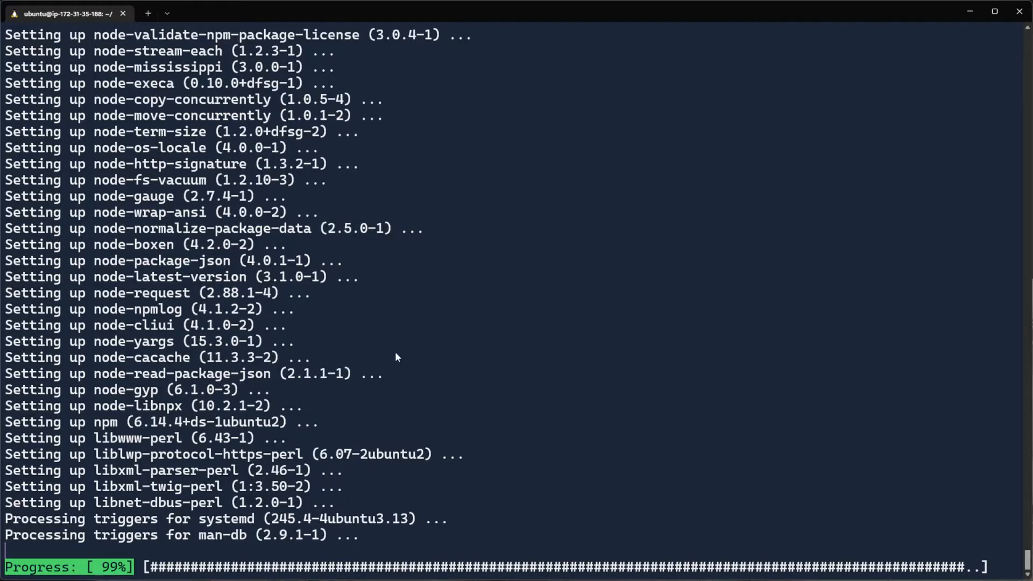
mouse_move(426, 282)
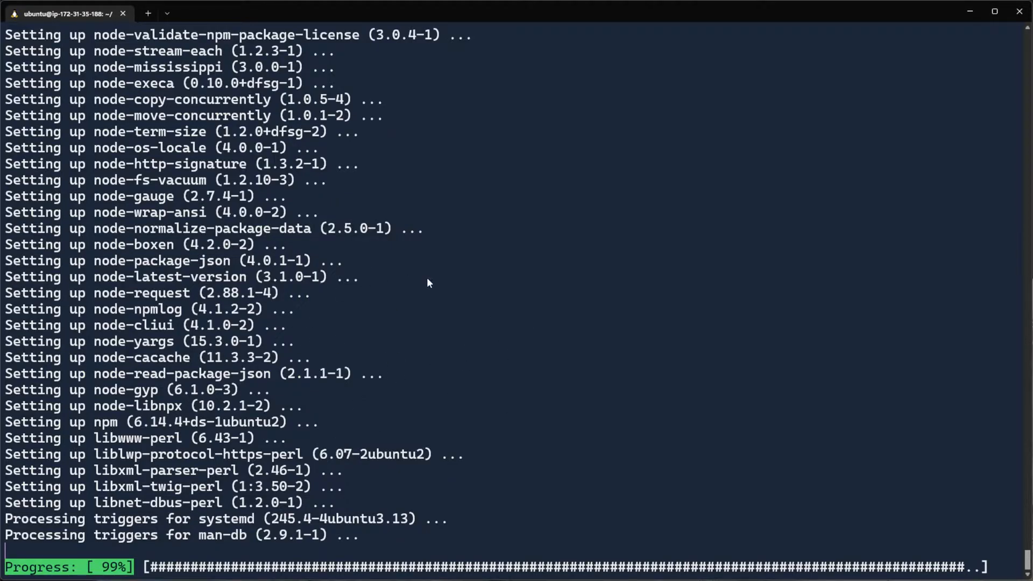
mouse_move(372, 300)
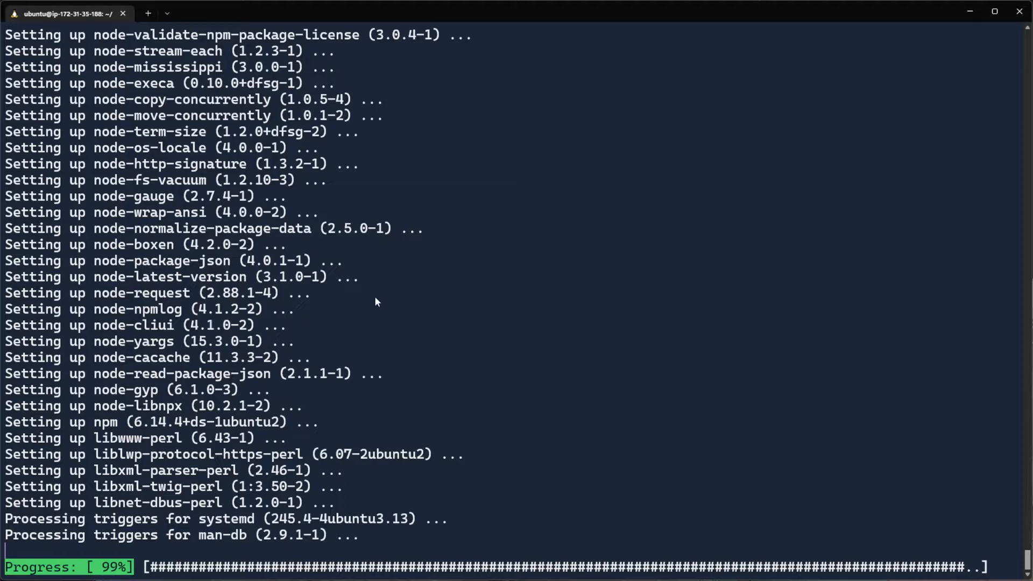
mouse_move(336, 285)
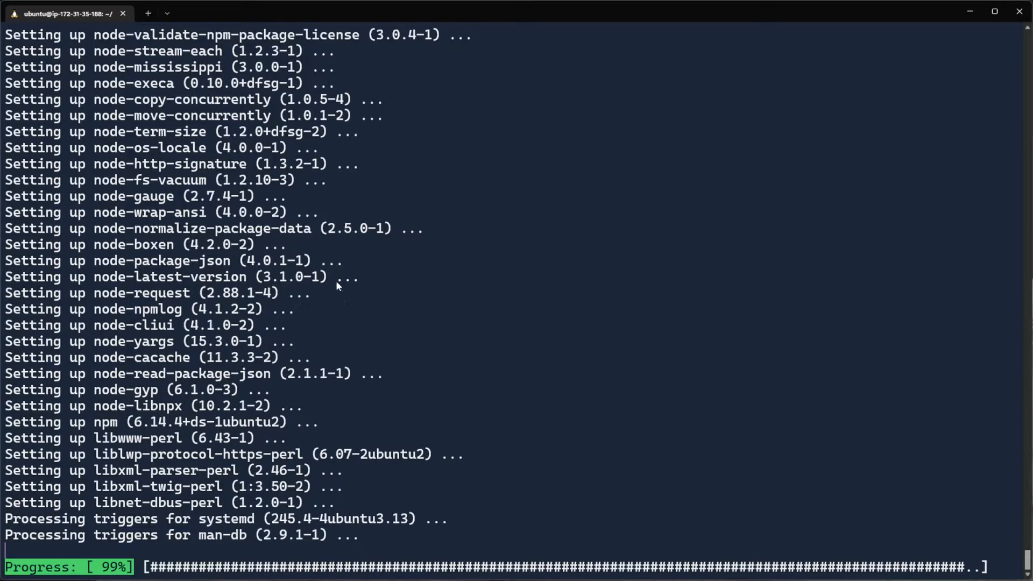
mouse_move(545, 295)
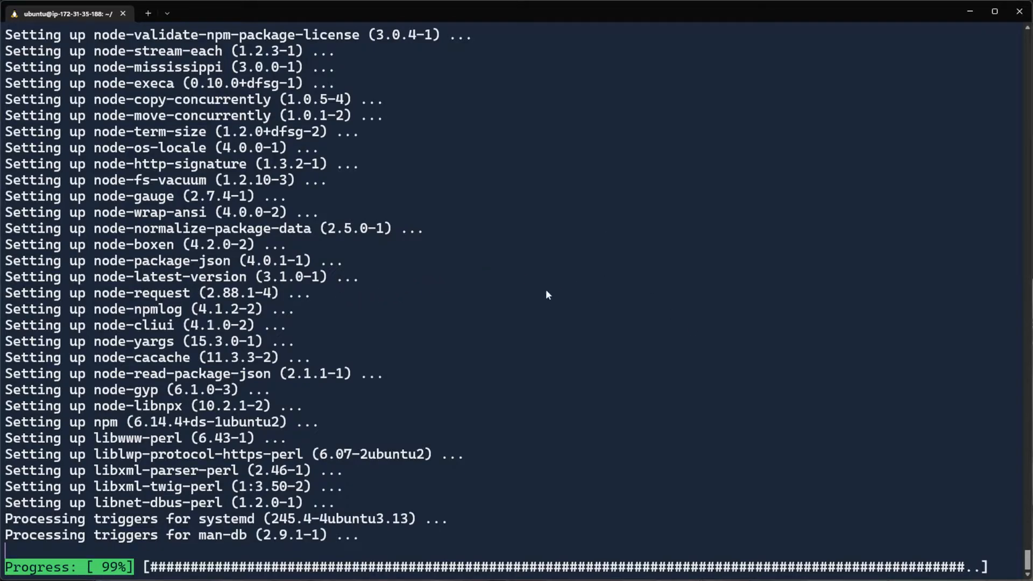
mouse_move(689, 261)
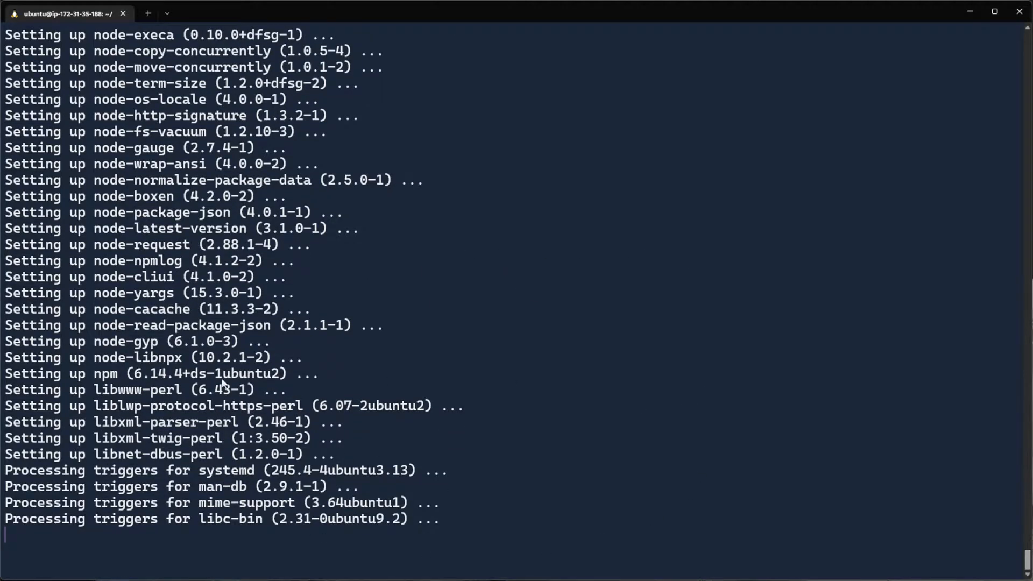
mouse_move(378, 408)
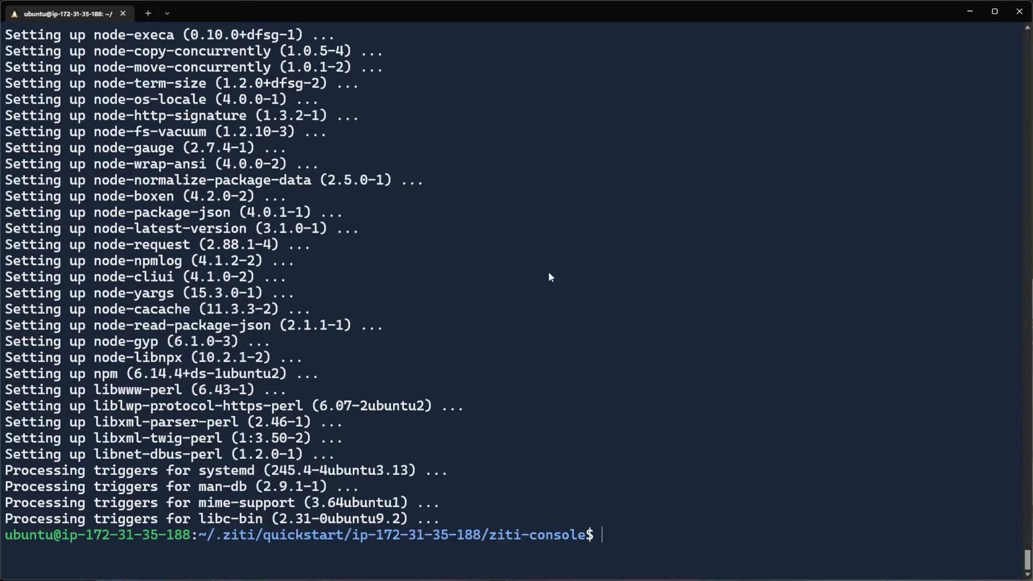
- Run npm install in the ziti-console folder
type("npm install")
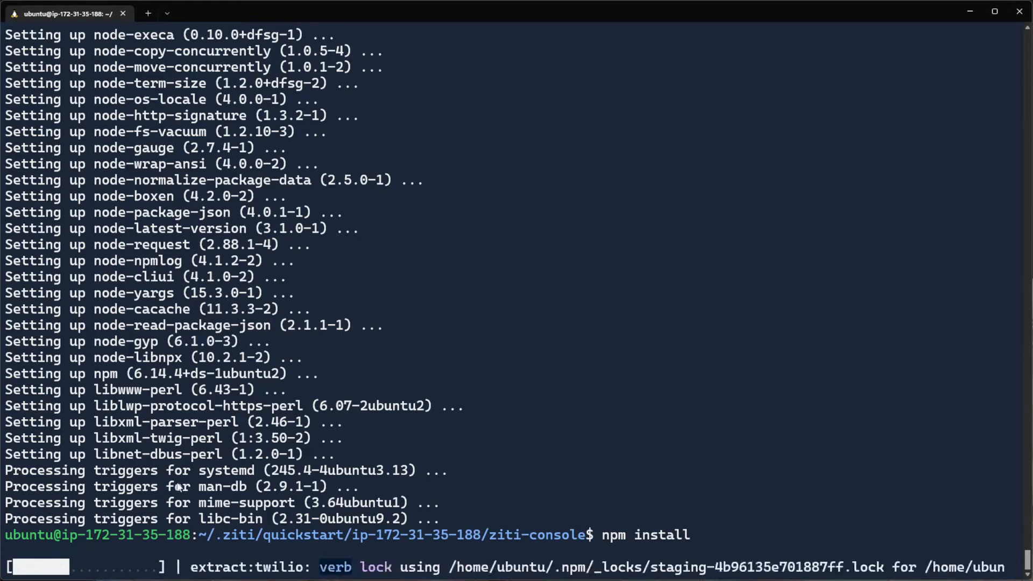
mouse_move(469, 391)
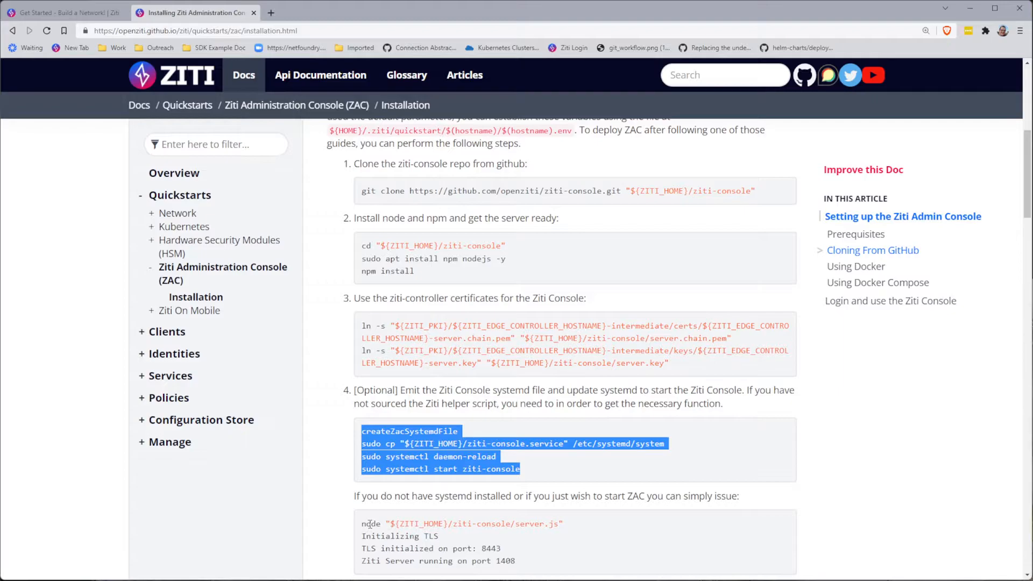
- Scroll the ZAC guide down to the certificate linking and systemd commands
scroll("down", 3)
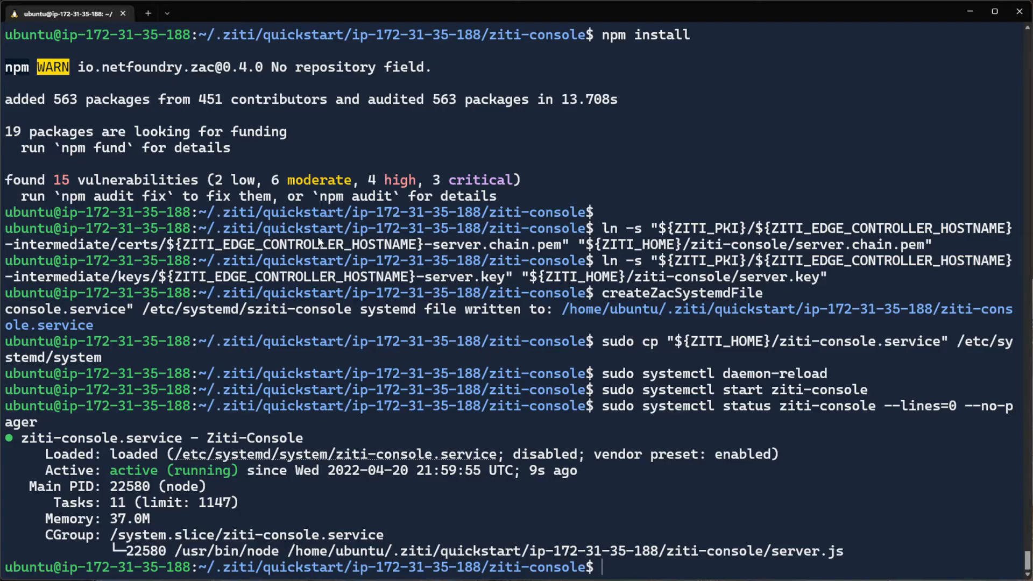
- Run echo $EZX in the terminal while setting up the ziti-console service
type("echo $EZX")
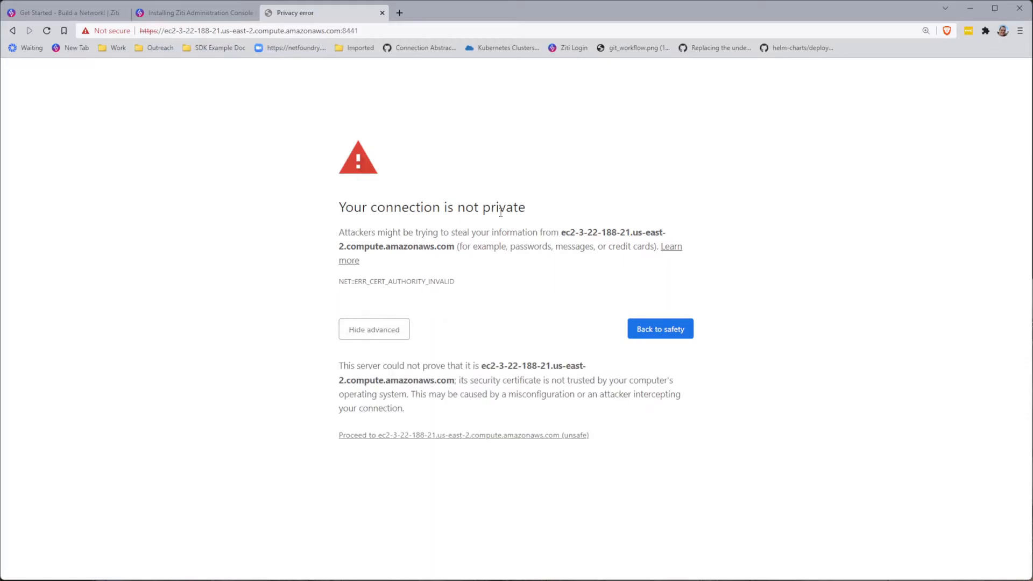
- Proceed past Chrome's untrusted-certificate warning and dismiss the client certificate selection prompt
left_click(463, 435)
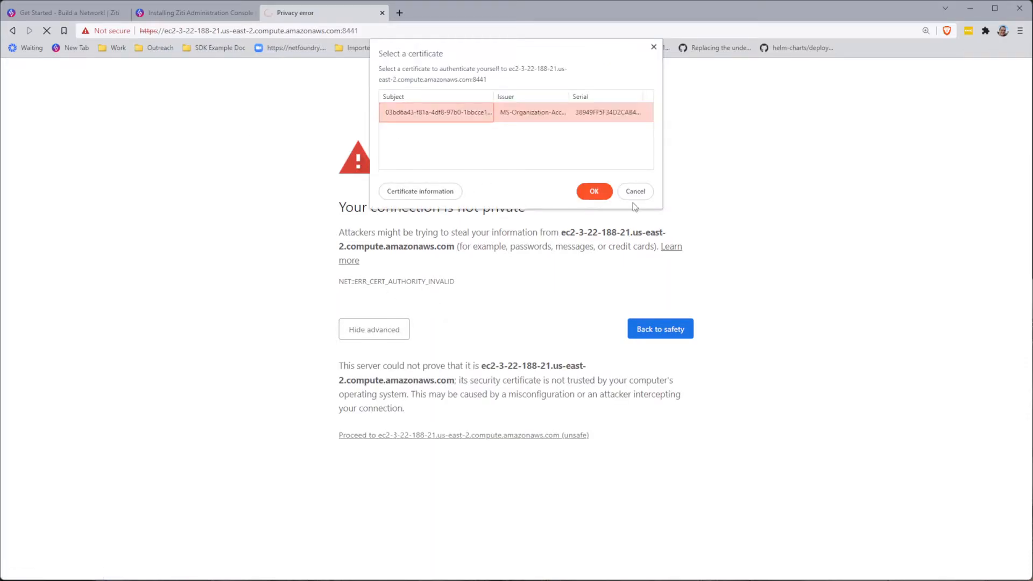
left_click(592, 191)
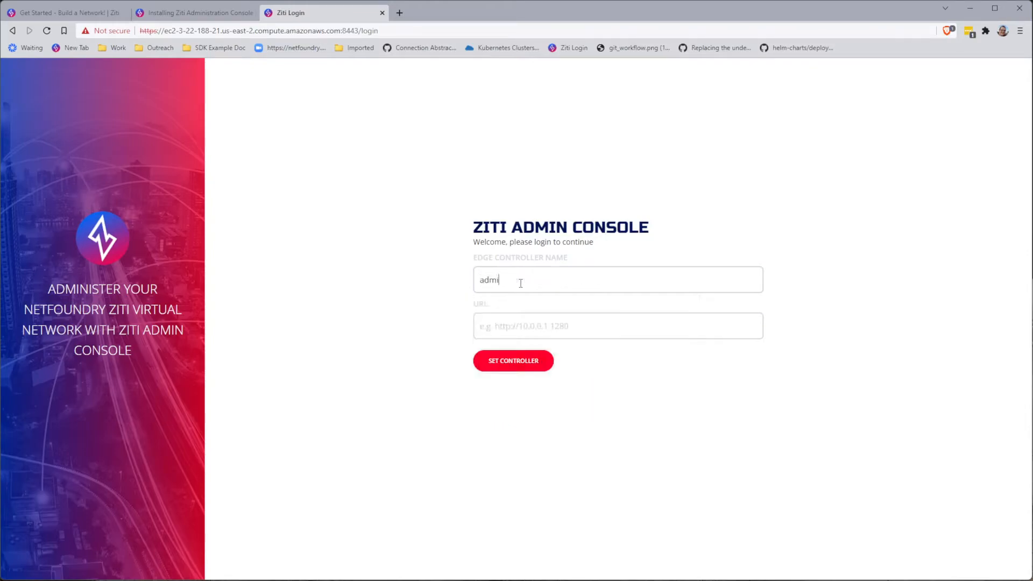
- Register controller ec2-3-22-188-21.us-east-2.compute.amazonaws.com:8441 and log in as admin
type("ec2-3-22-188-21.us-east-2.compute.amazonaws.com:8")
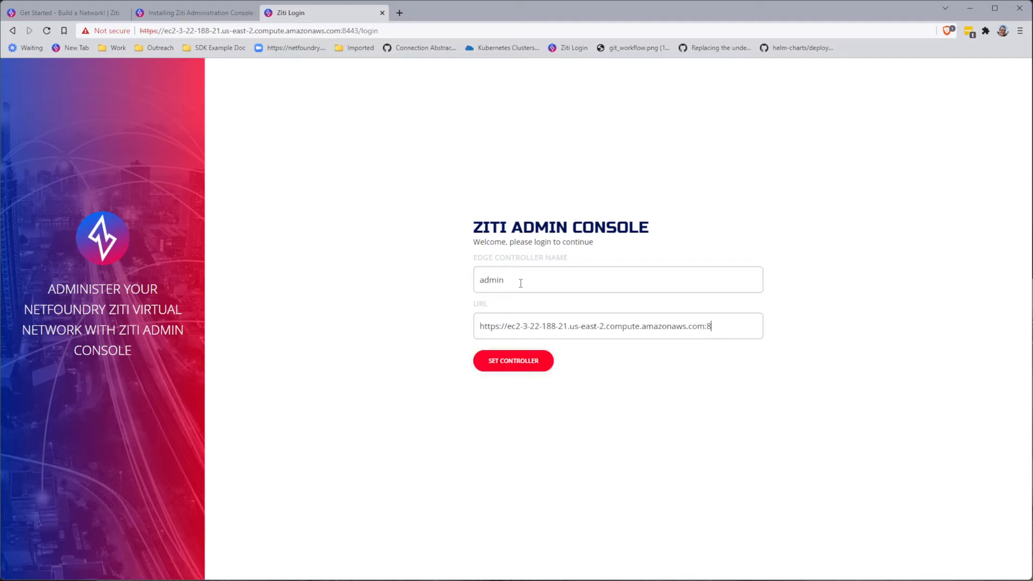
type("441")
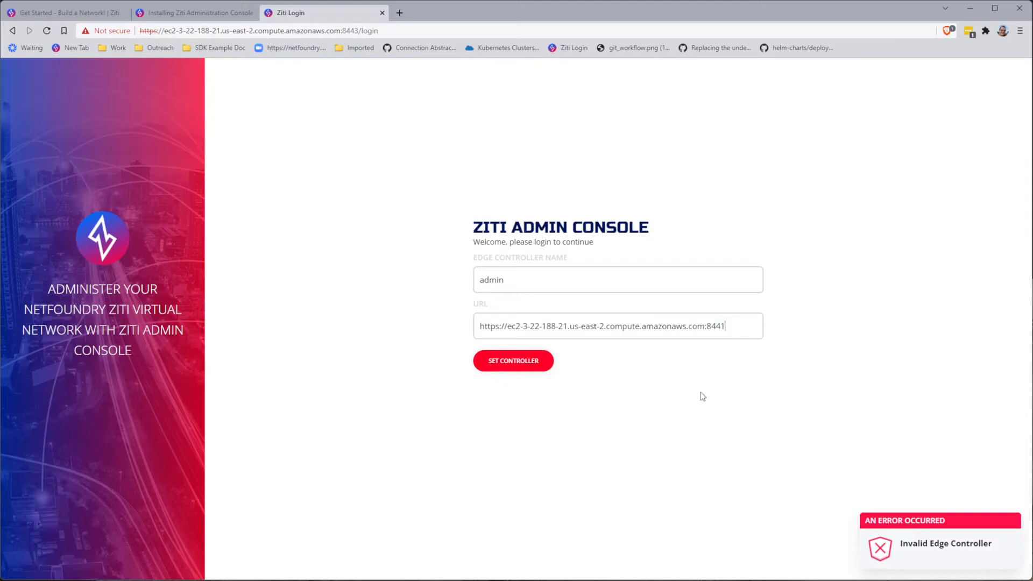
left_click(513, 360)
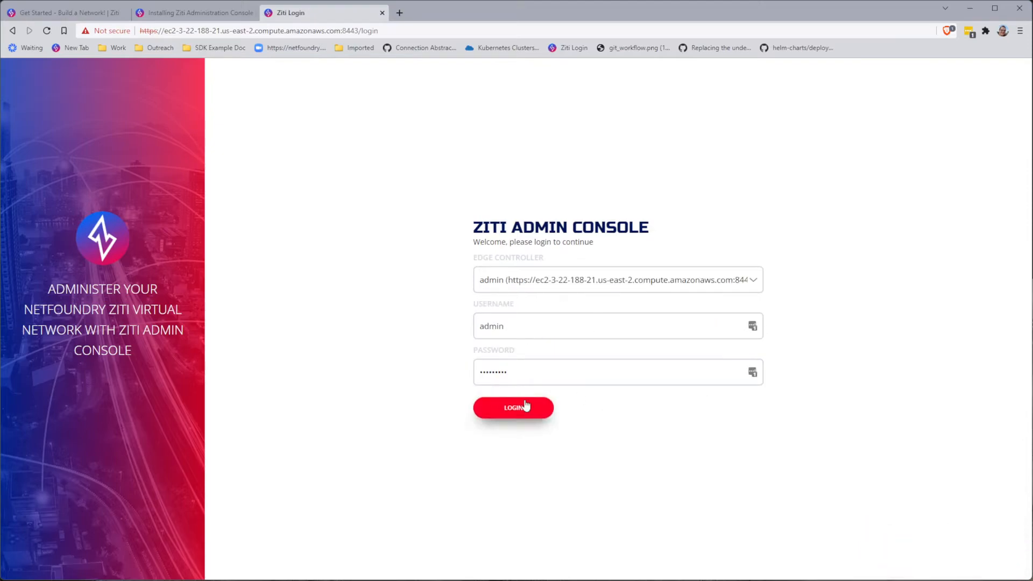
left_click(513, 407)
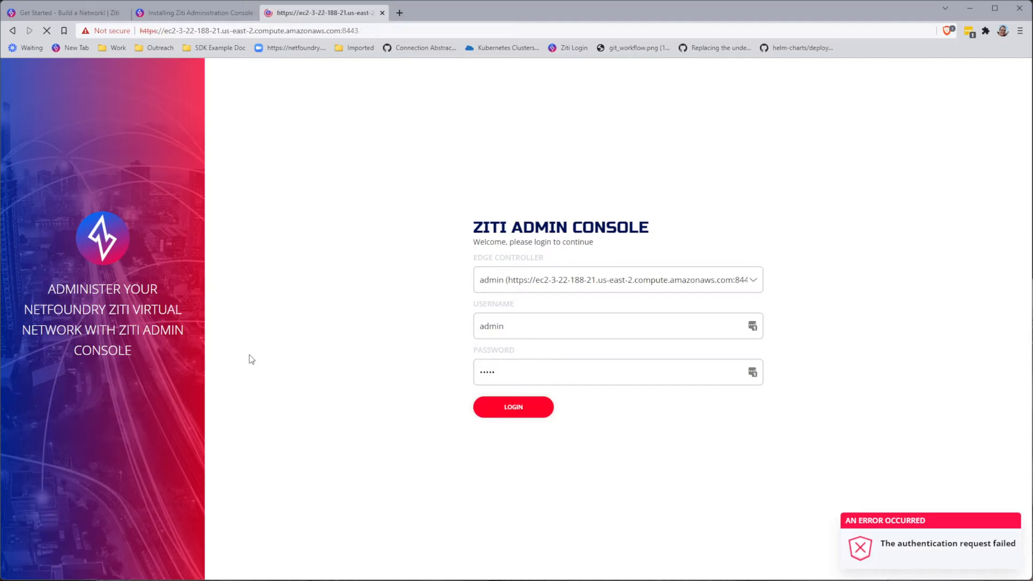
left_click(513, 407)
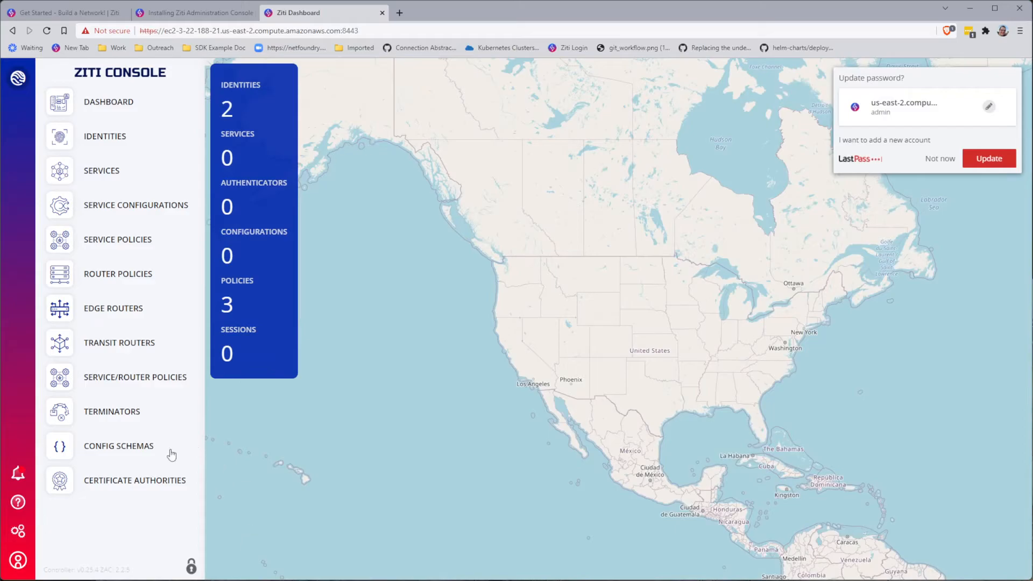
mouse_move(115, 375)
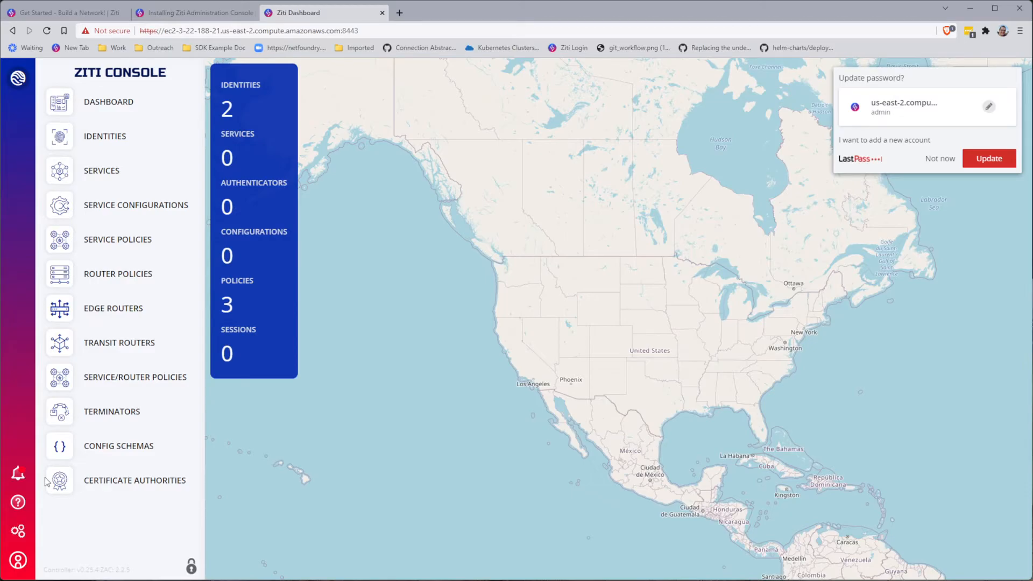
- Open Manage Identities from the dashboard, listing Default Admin and the edge router identity
left_click(226, 108)
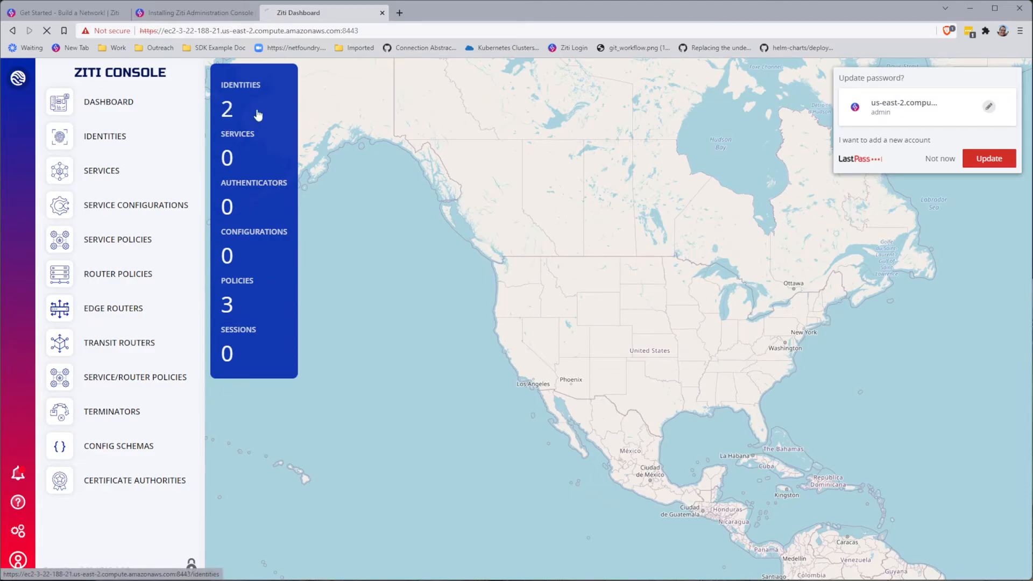
left_click(226, 109)
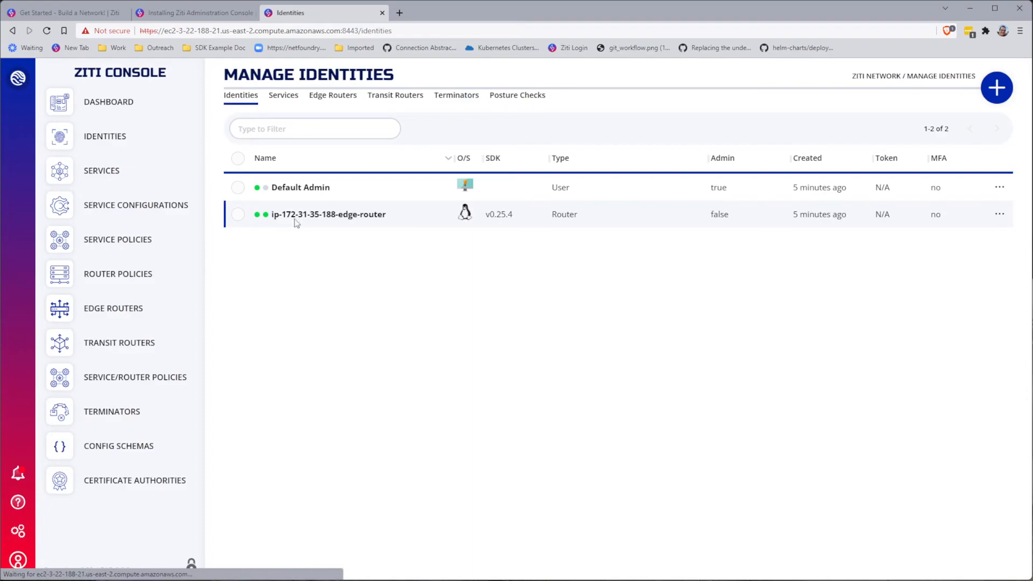
double_click(328, 214)
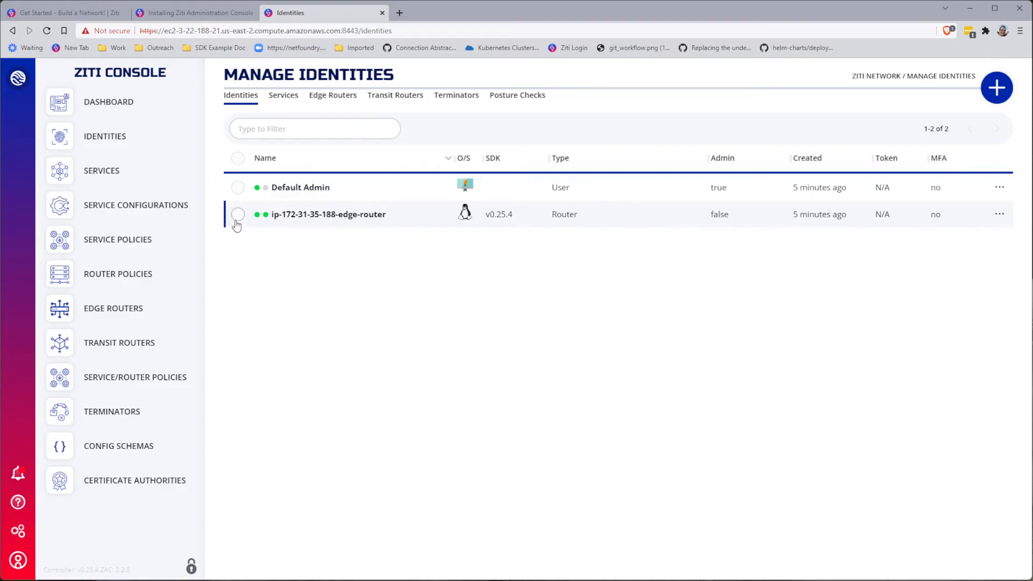
mouse_move(97, 137)
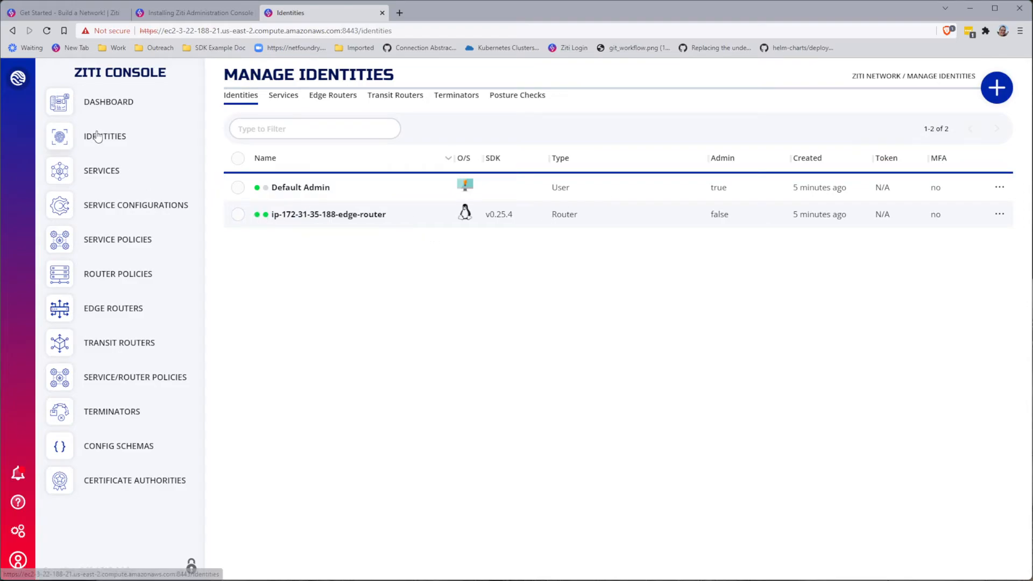
- Browse the edge router and service policy lists, then return to the OpenZiti docs tab
left_click(118, 274)
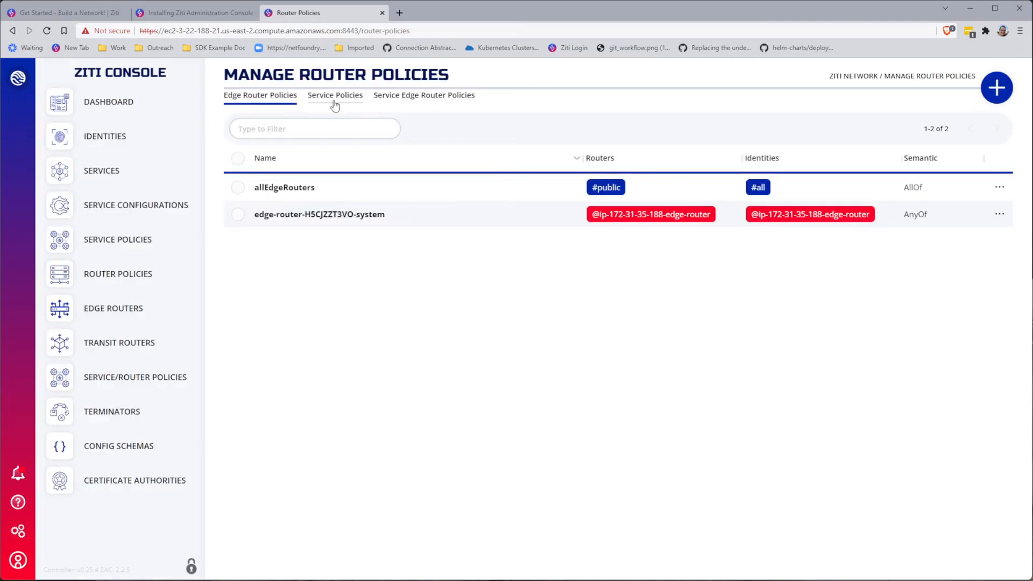
left_click(335, 94)
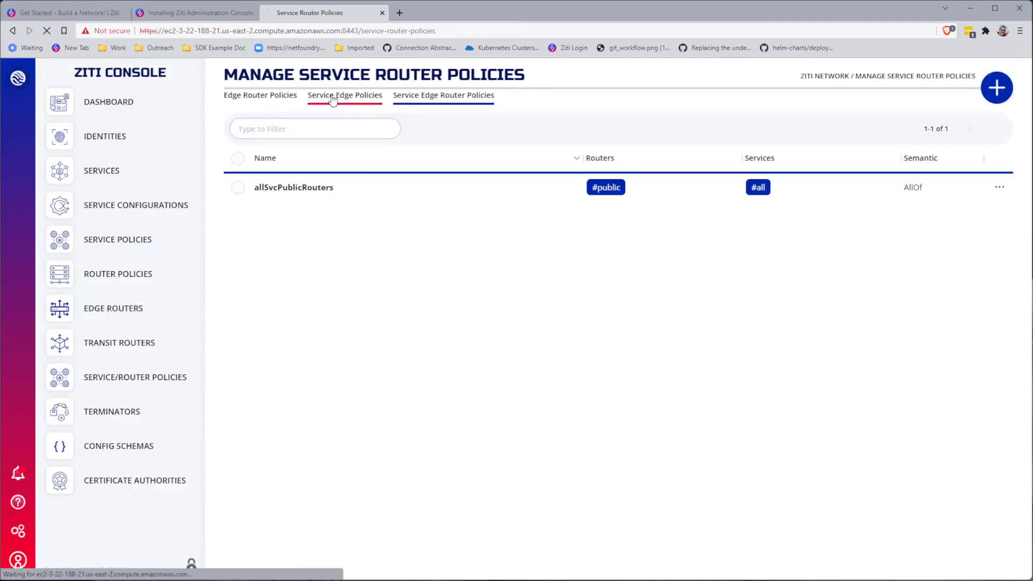
left_click(335, 95)
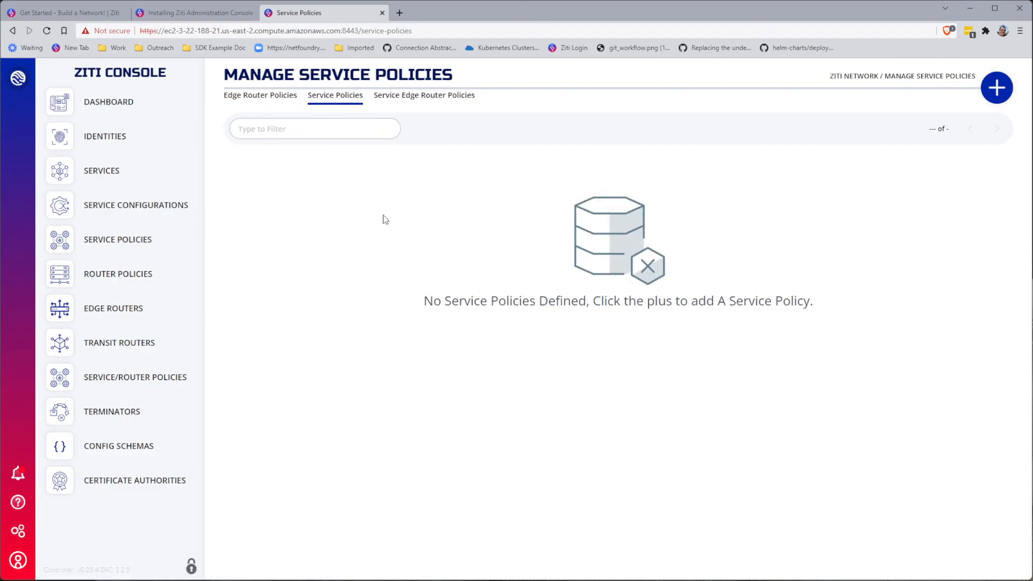
mouse_move(113, 307)
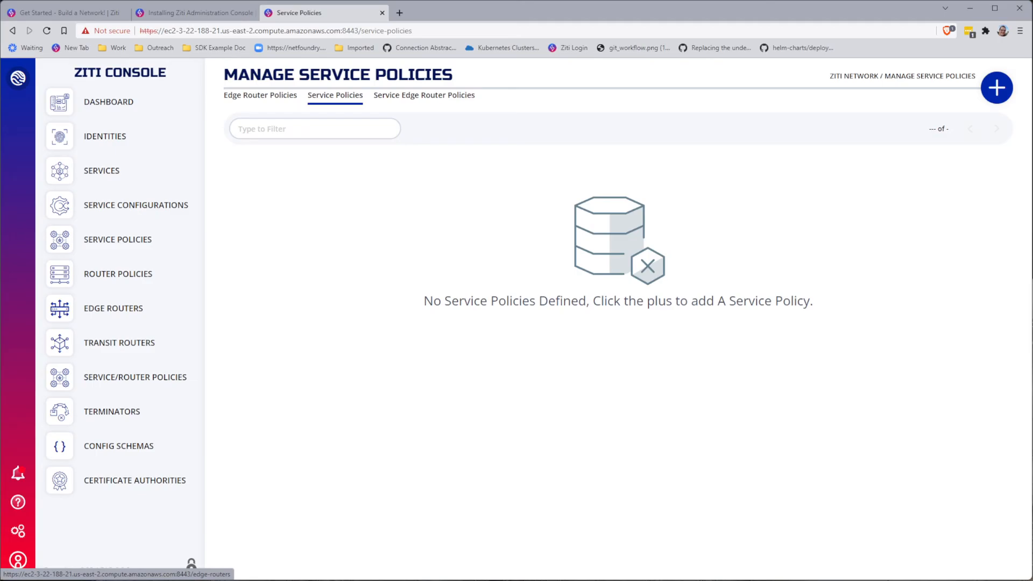
left_click(66, 12)
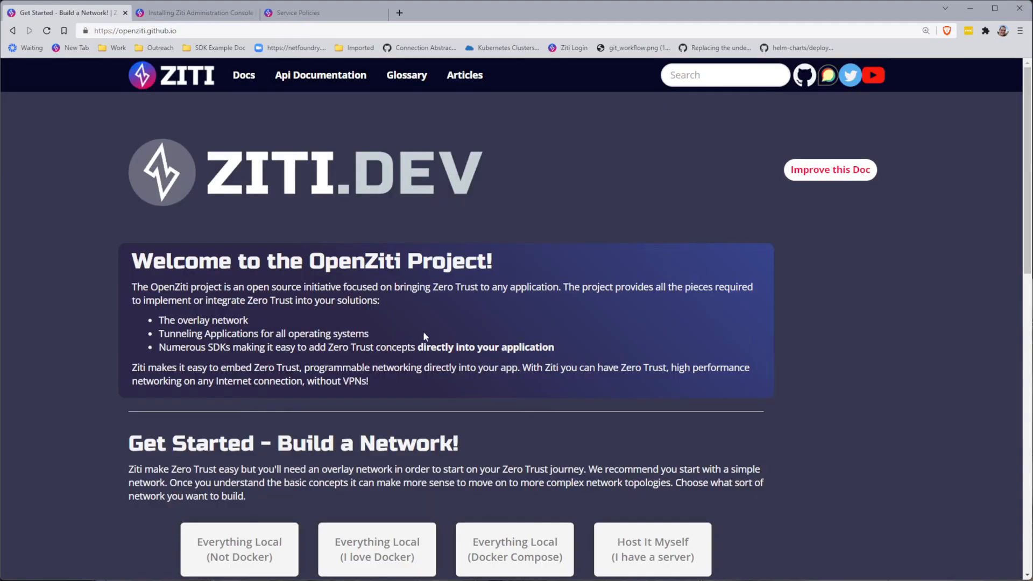
mouse_move(651, 557)
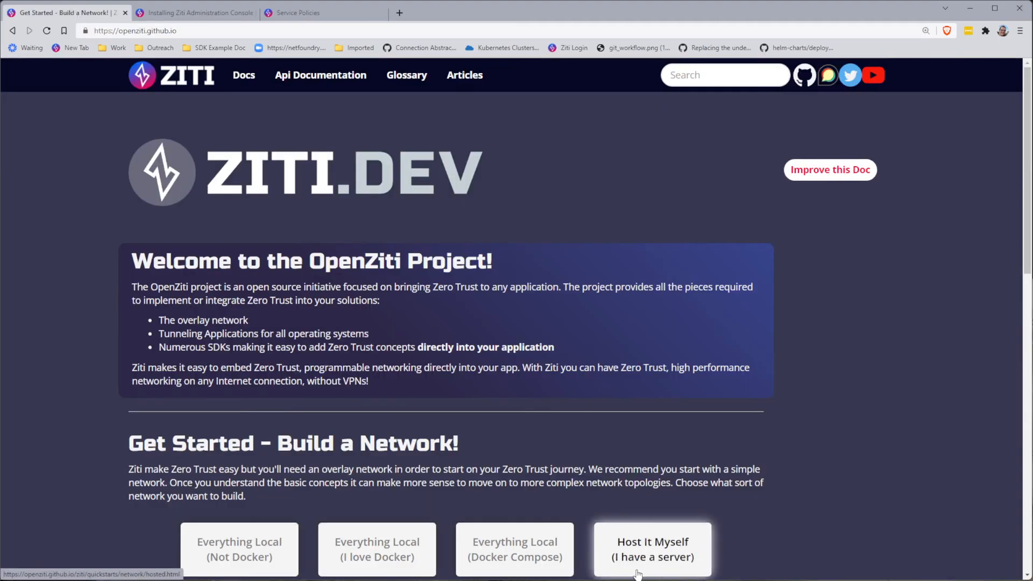